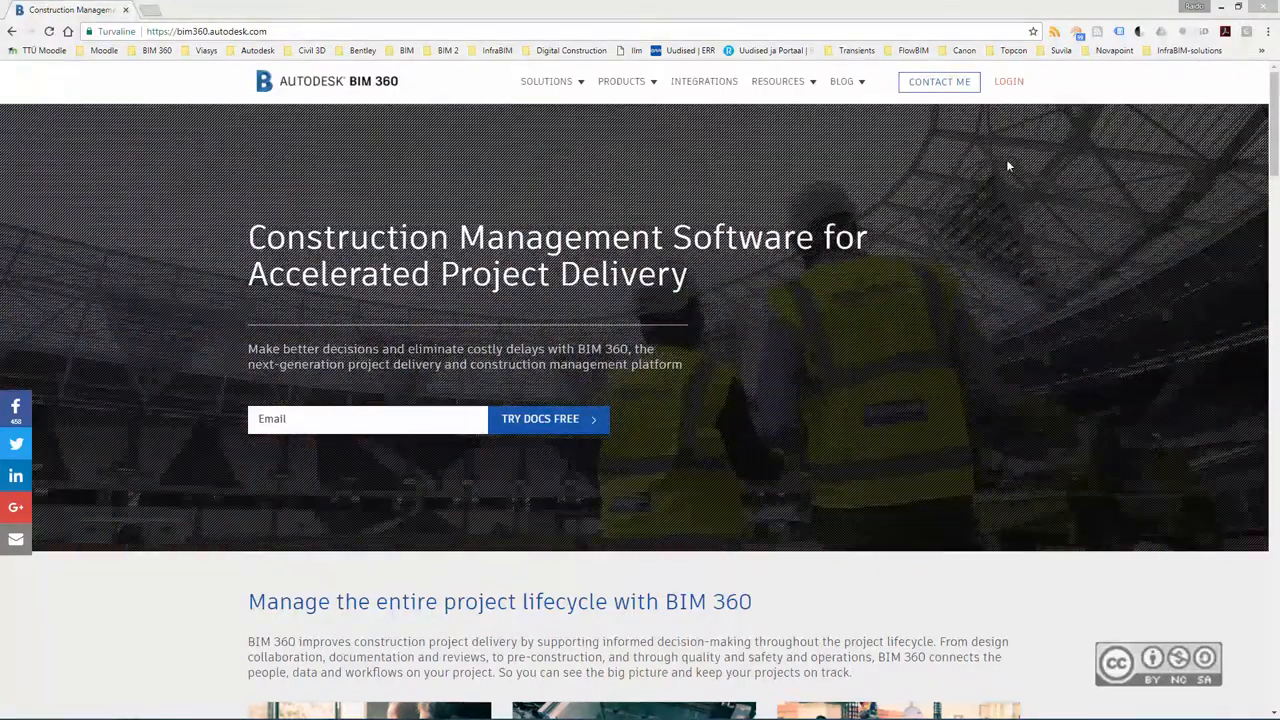
- Sign in to BIM 360 with the existing Autodesk ID email to reach the destination choice
{"action": "left_click", "coordinate": [1008, 80]}
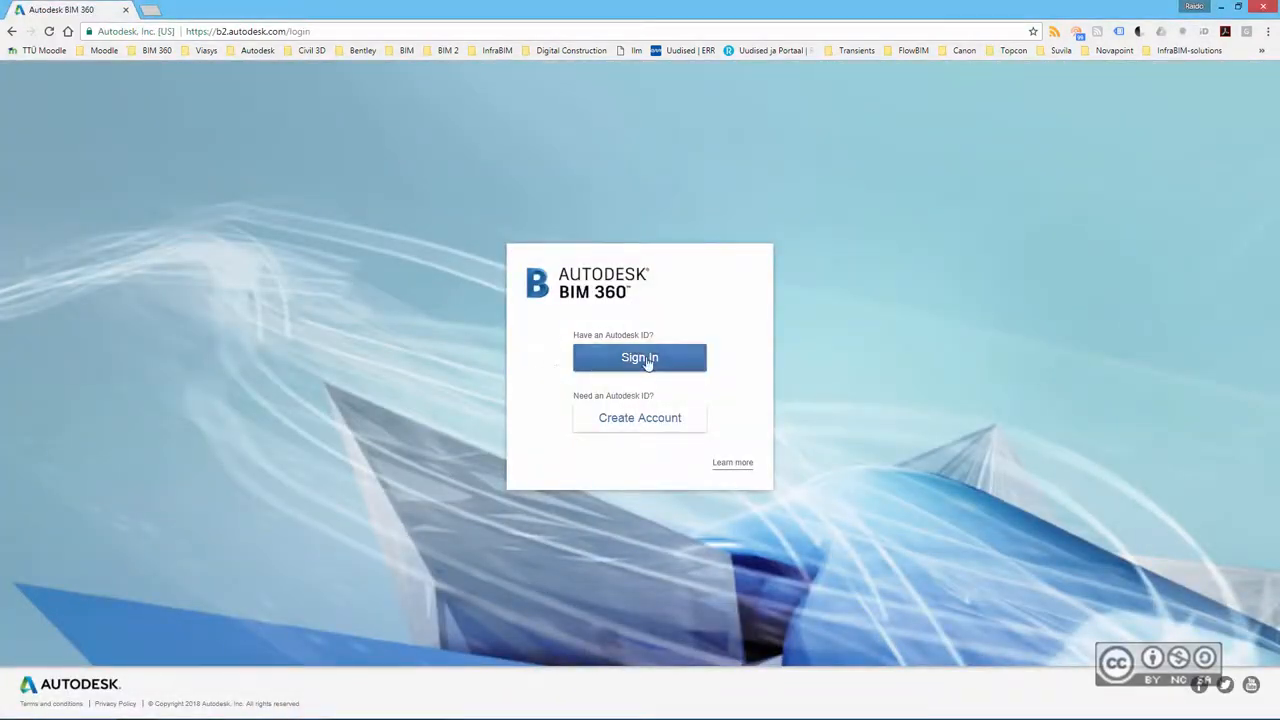
{"action": "left_click", "coordinate": [640, 356]}
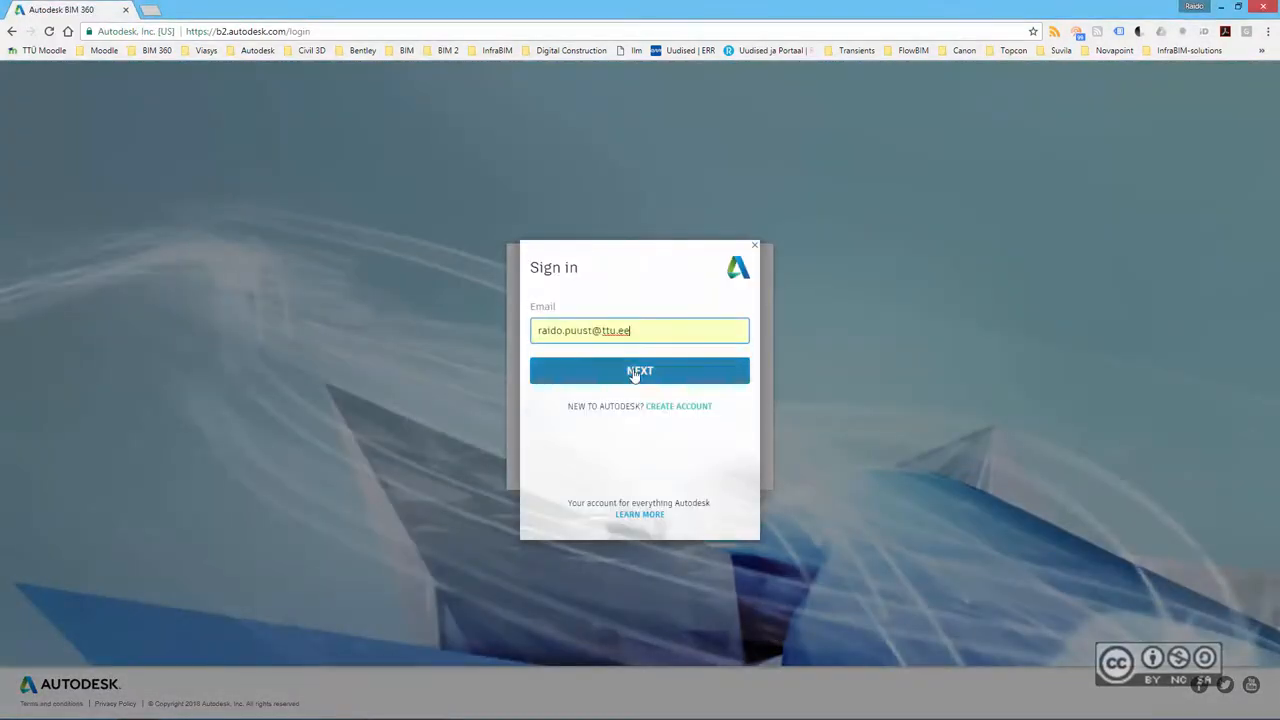
{"action": "left_click", "coordinate": [640, 370]}
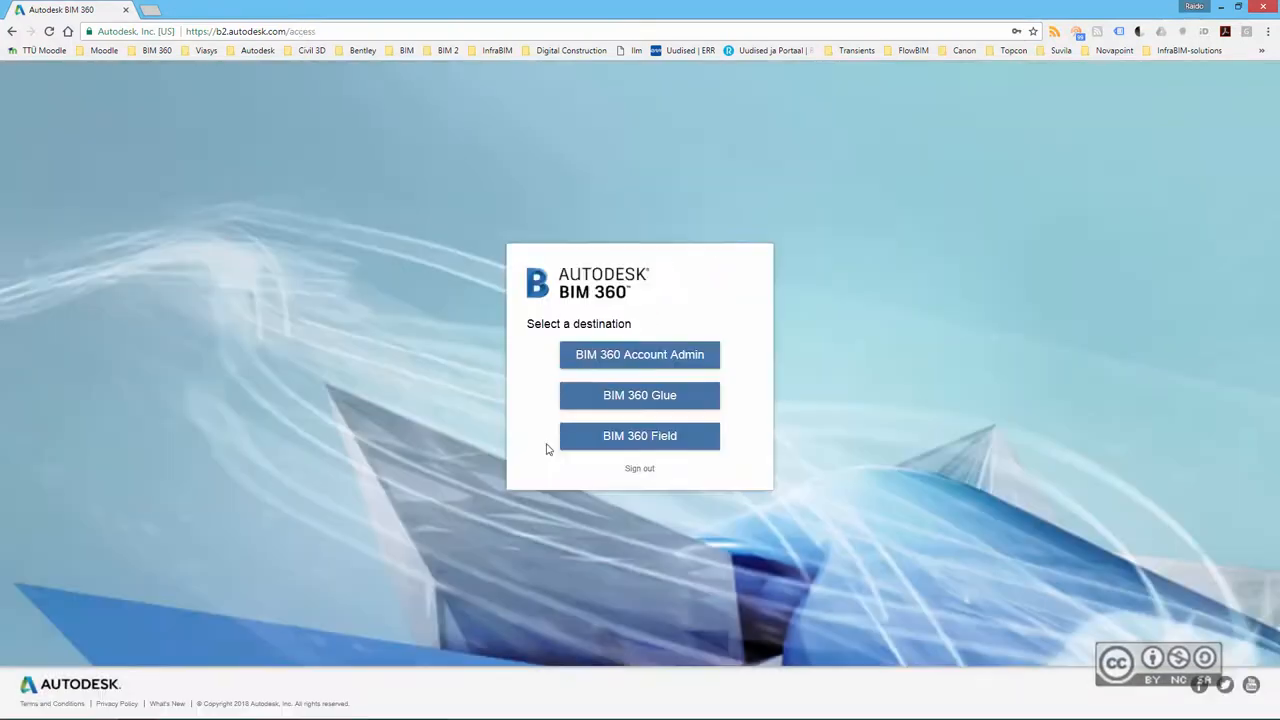
{"action": "mouse_move", "coordinate": [730, 288]}
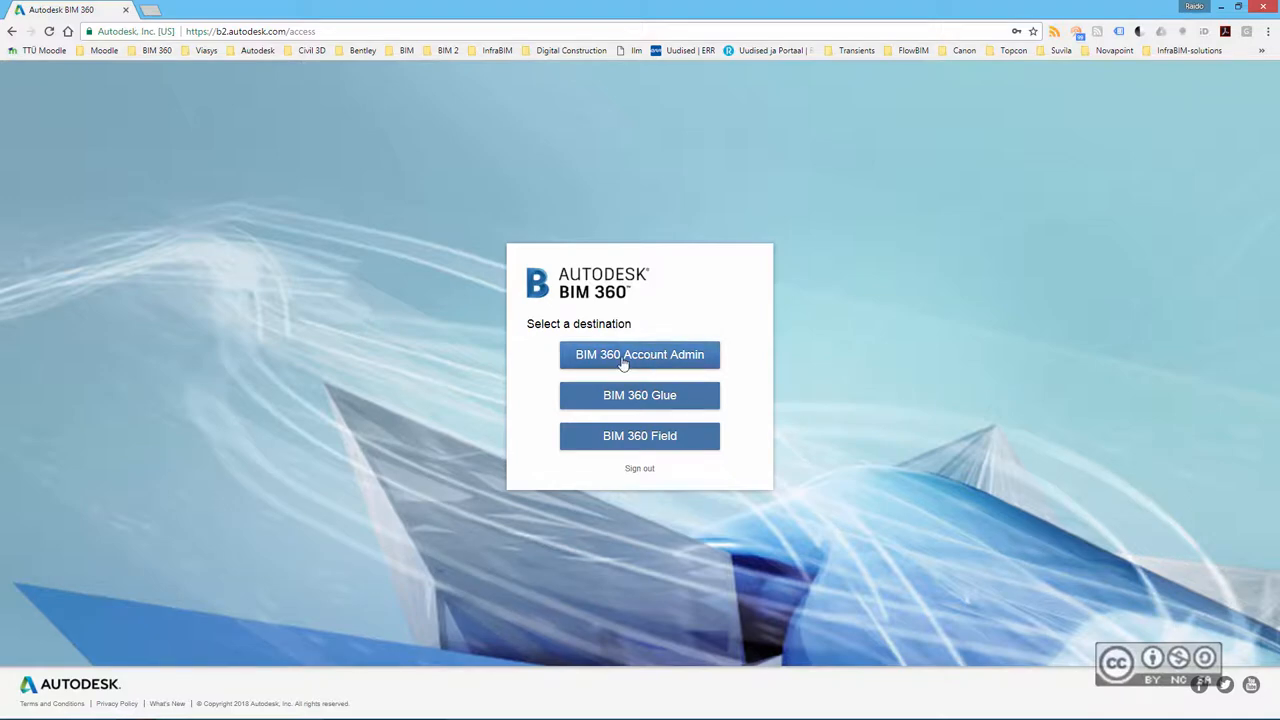
{"action": "mouse_move", "coordinate": [644, 360]}
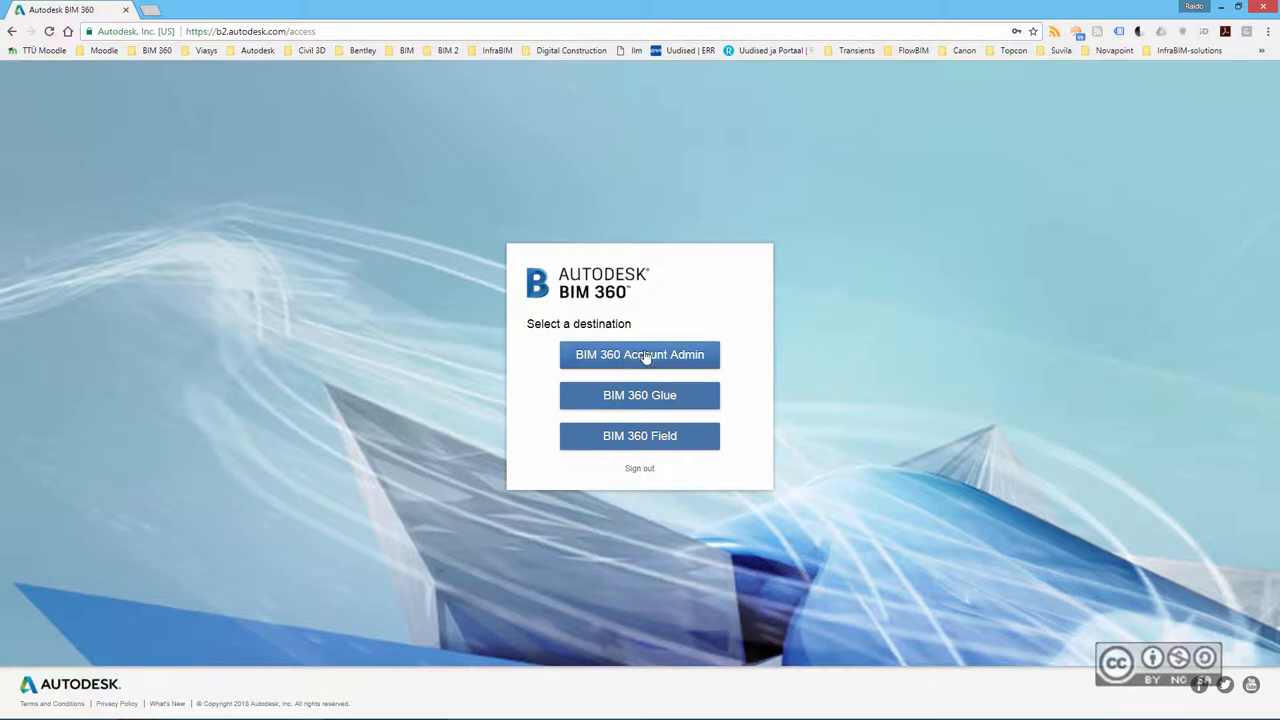
- Enter BIM 360 Account Admin, landing on the empty Project Directory
{"action": "left_click", "coordinate": [640, 356]}
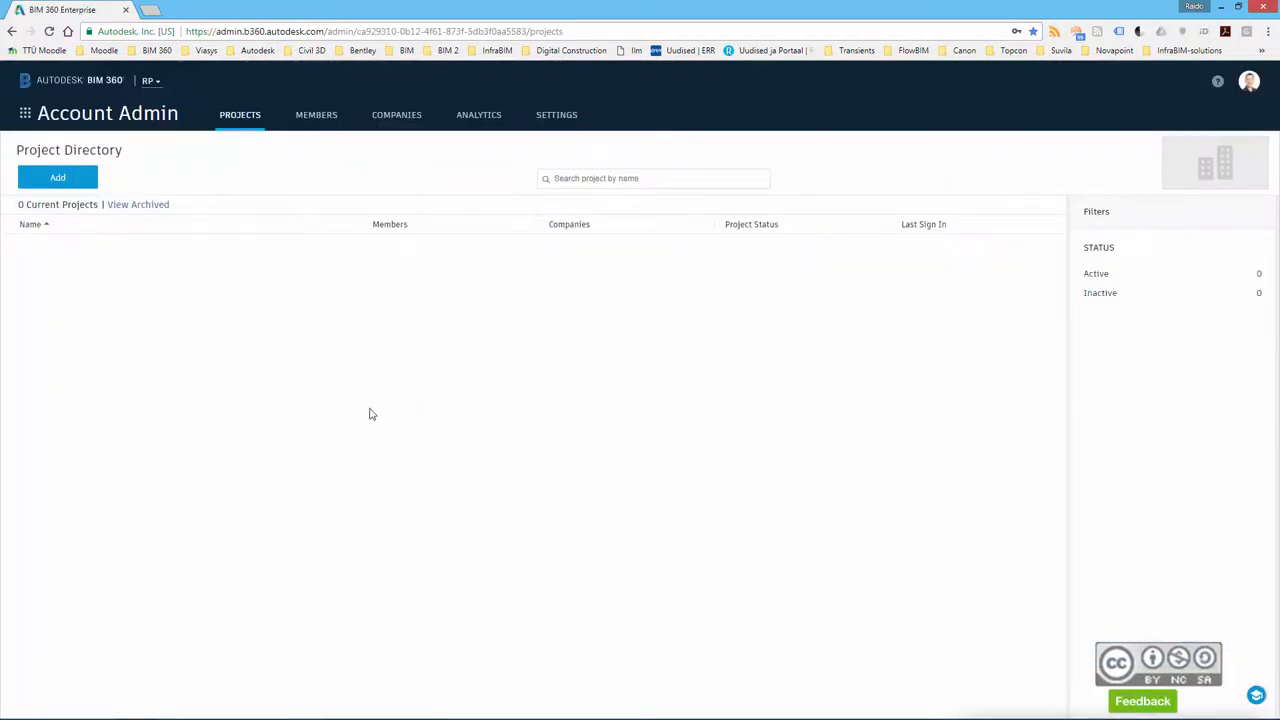
{"action": "mouse_move", "coordinate": [324, 410]}
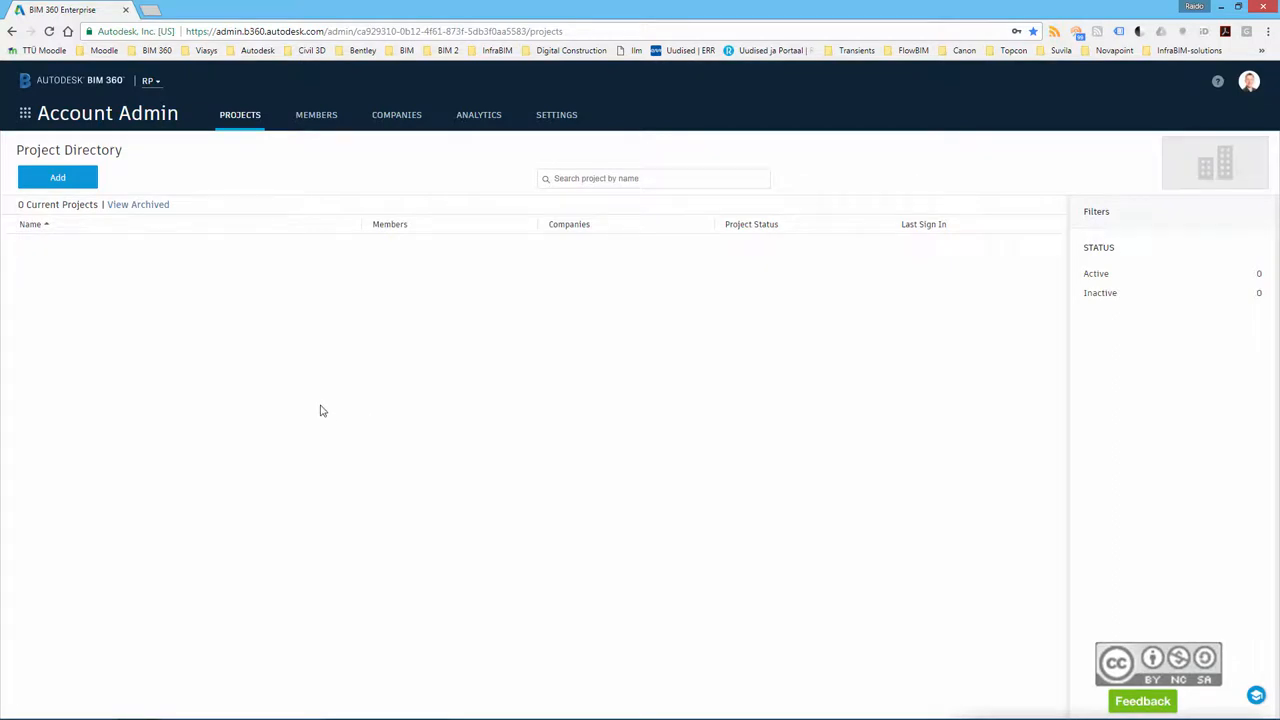
{"action": "mouse_move", "coordinate": [336, 334]}
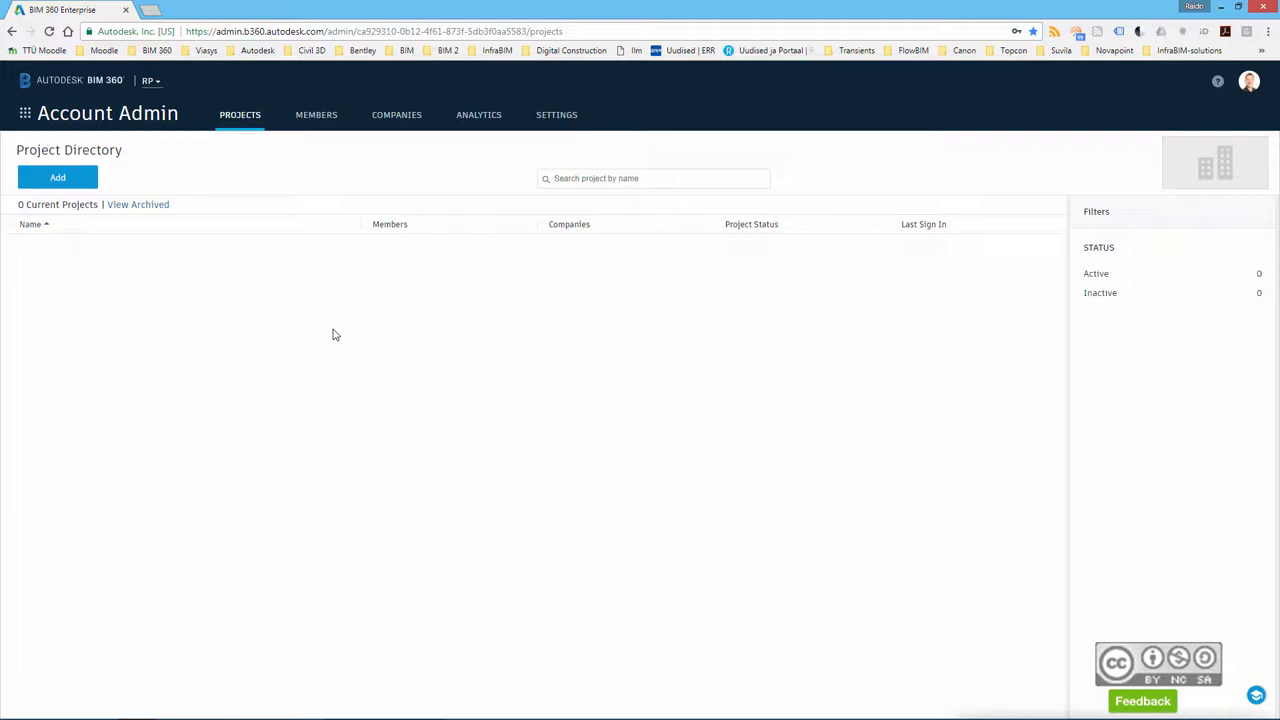
{"action": "mouse_move", "coordinate": [400, 336]}
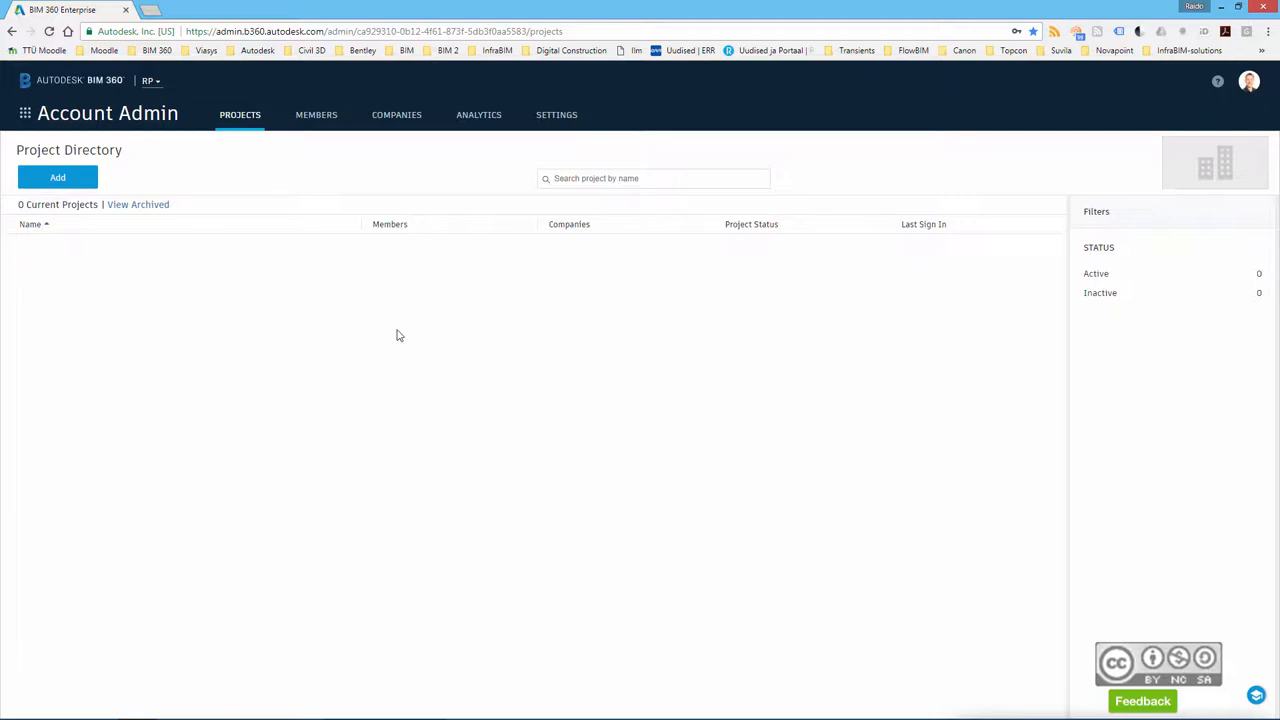
{"action": "mouse_move", "coordinate": [294, 176]}
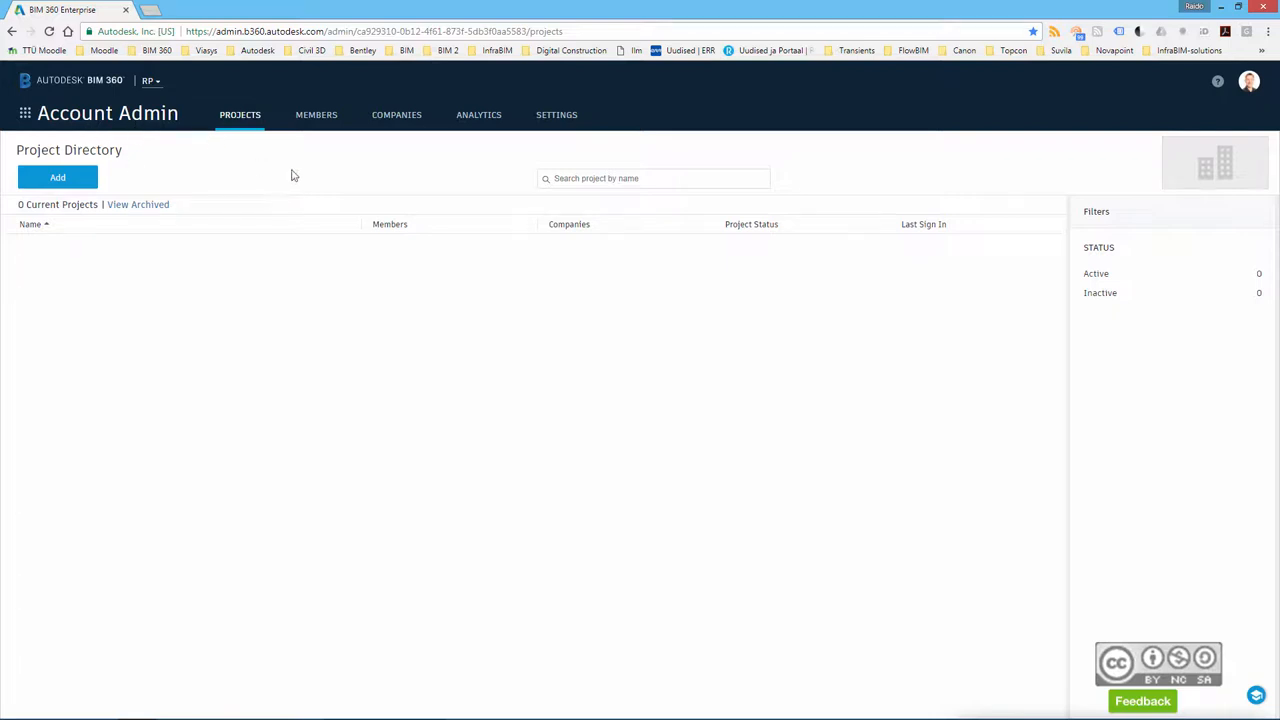
{"action": "mouse_move", "coordinate": [556, 114]}
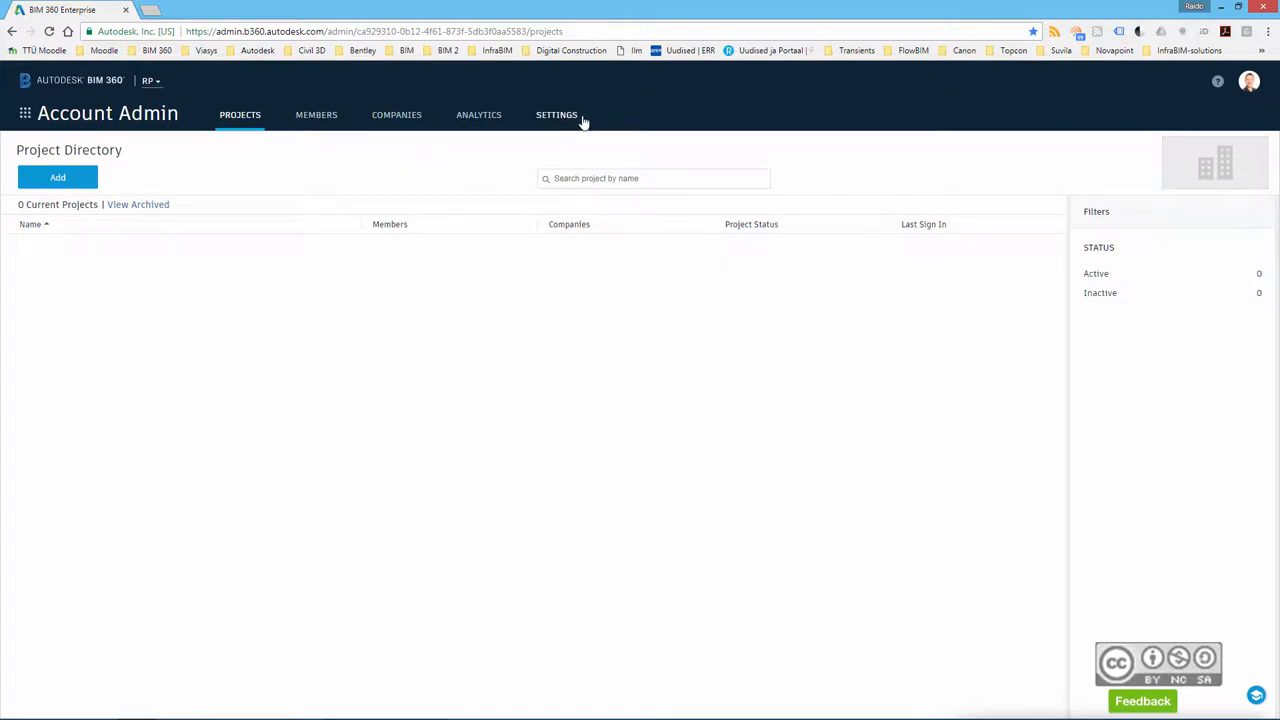
- View the account Settings, then the Analytics overview of projects, members and companies
{"action": "left_click", "coordinate": [556, 114]}
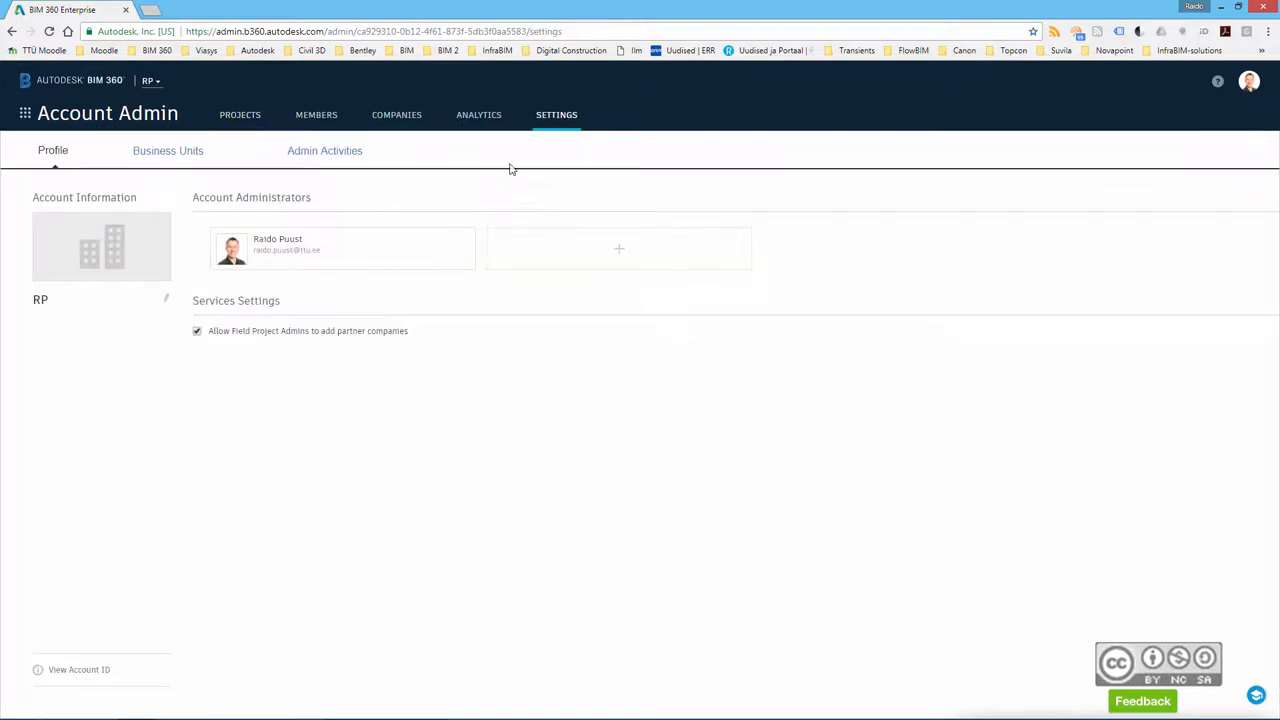
{"action": "left_click", "coordinate": [478, 114]}
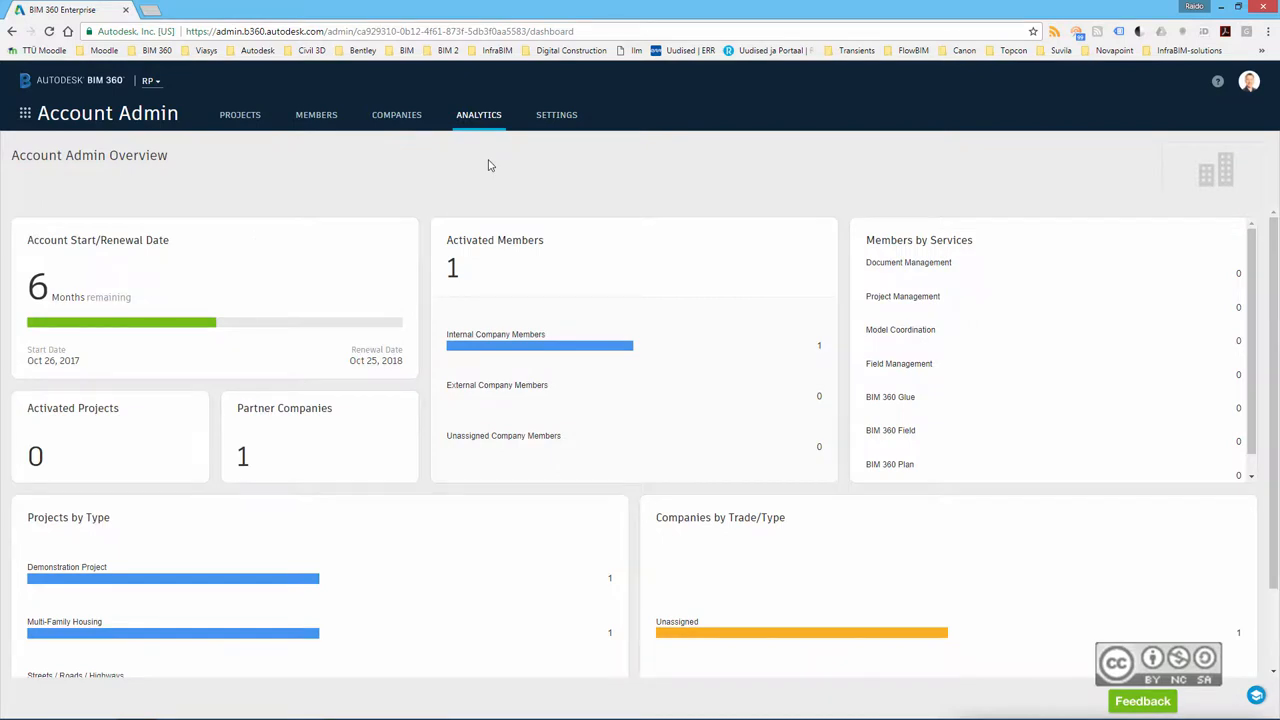
{"action": "mouse_move", "coordinate": [396, 120]}
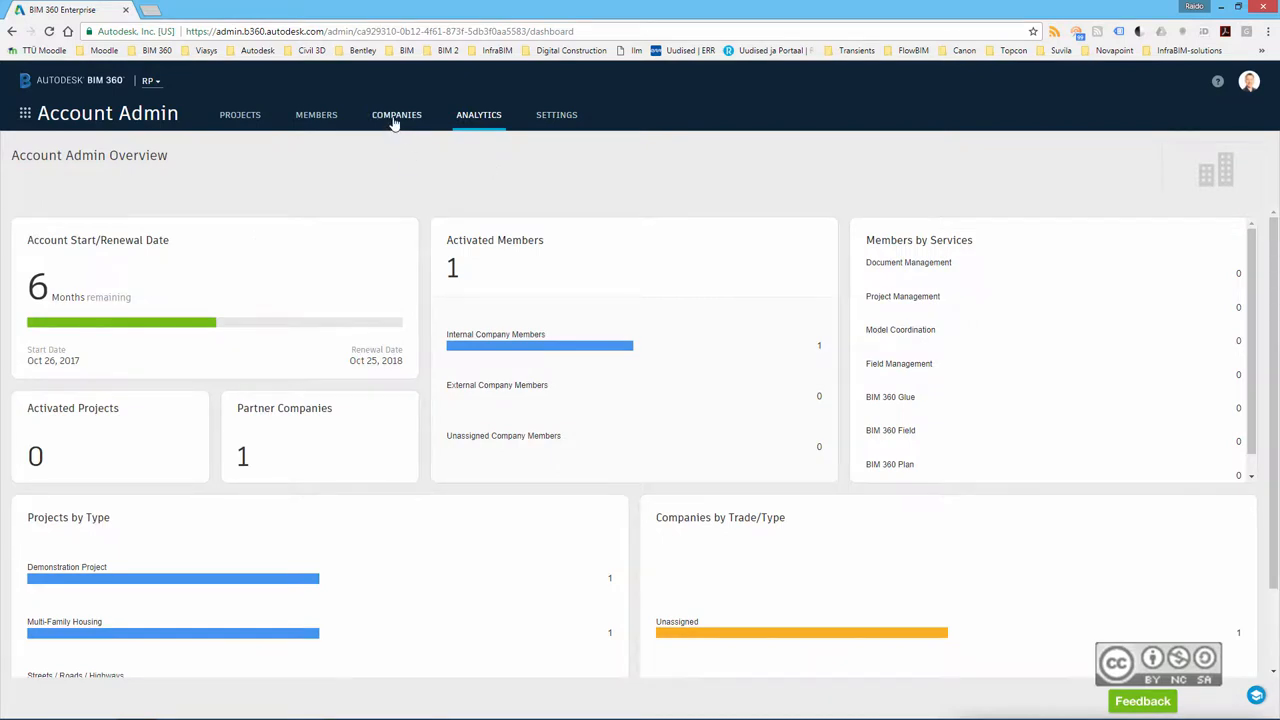
- Visit the Companies directory, cancel a new-company form, then show the Member Directory
{"action": "left_click", "coordinate": [396, 114]}
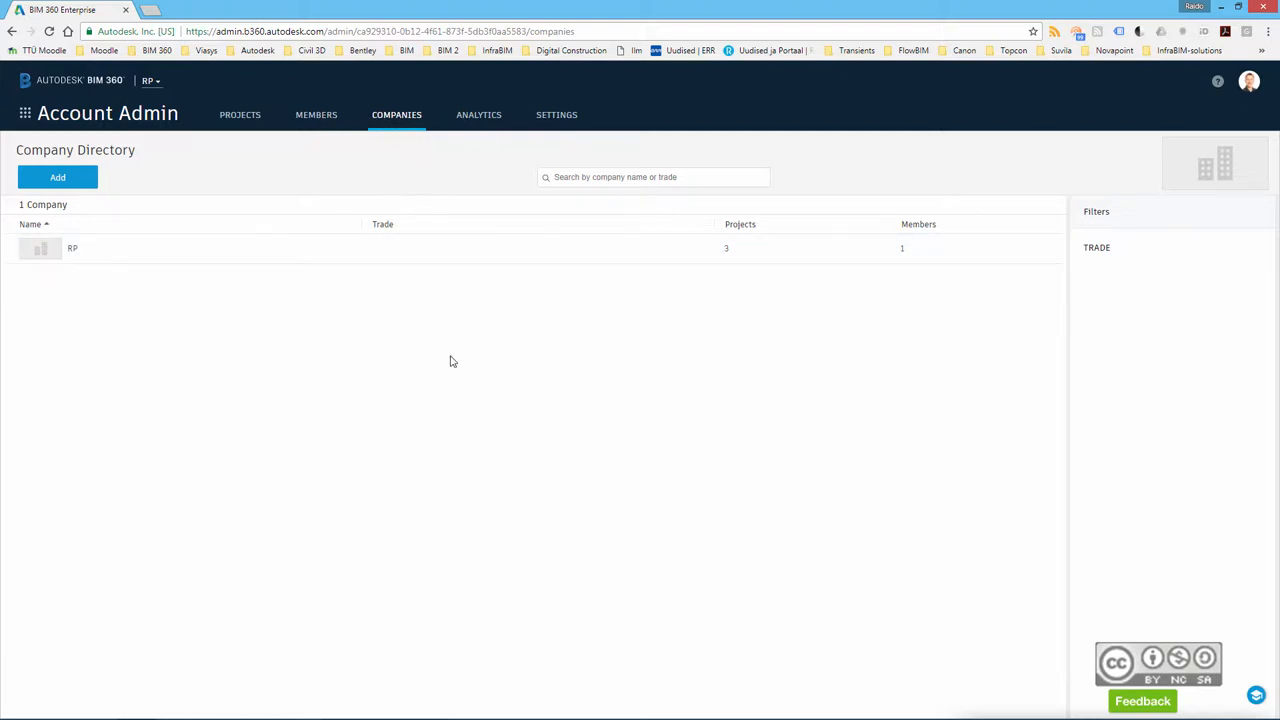
{"action": "mouse_move", "coordinate": [446, 364]}
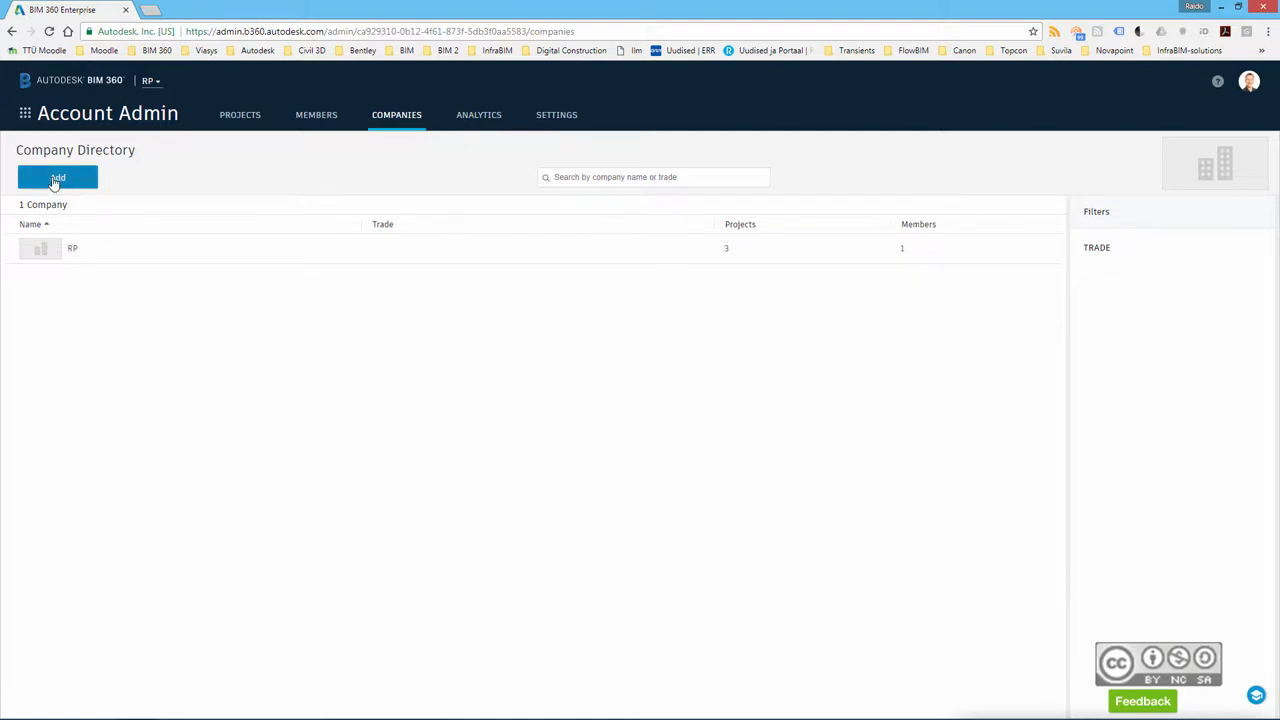
{"action": "left_click", "coordinate": [56, 176]}
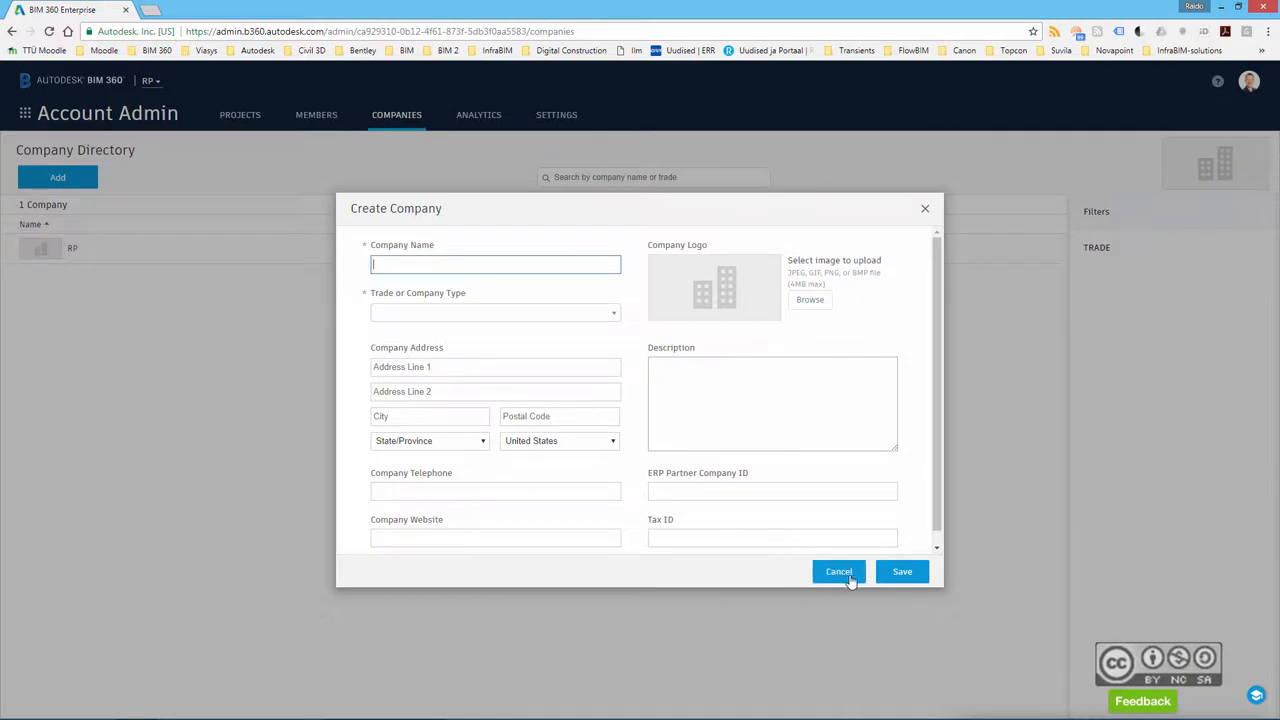
{"action": "left_click", "coordinate": [838, 572]}
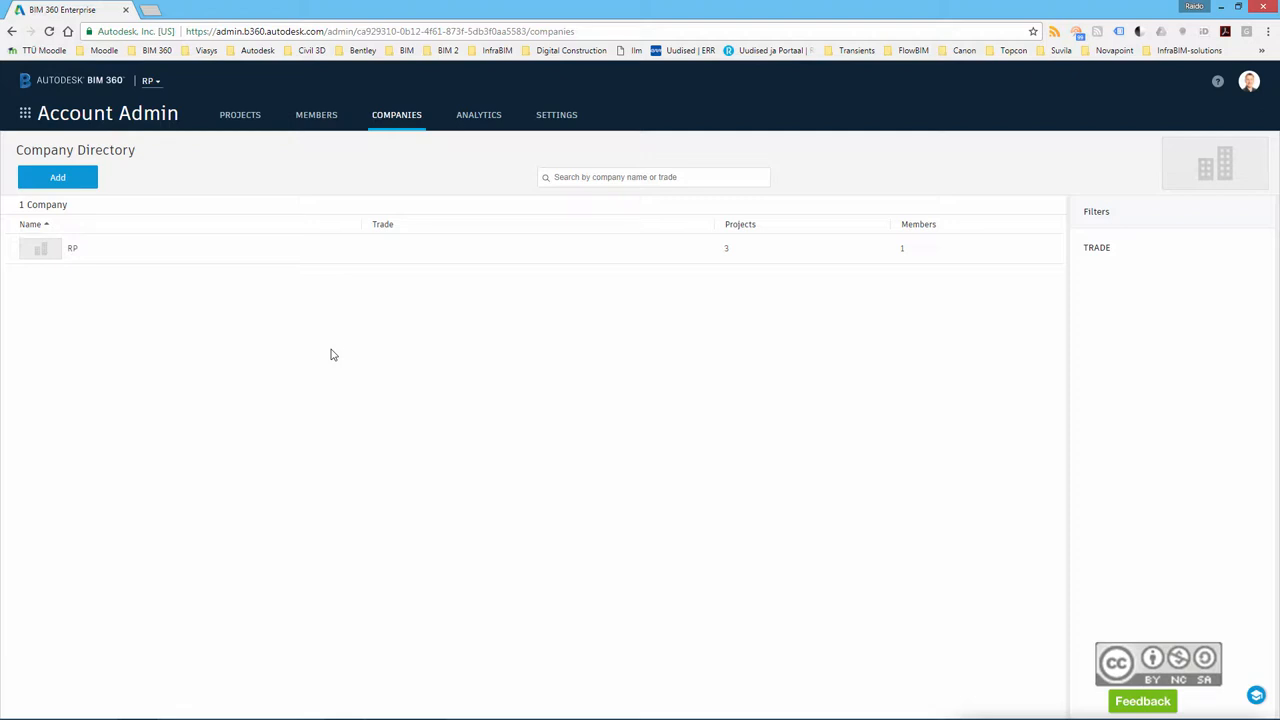
{"action": "mouse_move", "coordinate": [332, 364]}
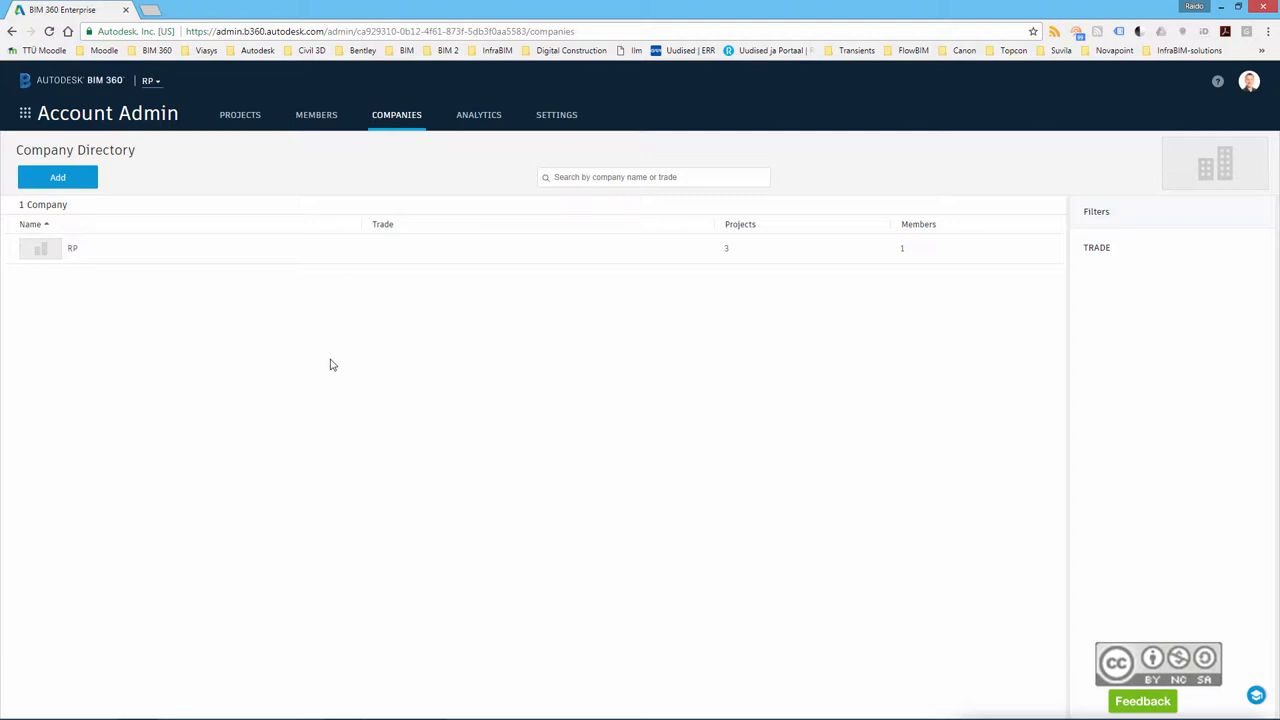
{"action": "mouse_move", "coordinate": [270, 160]}
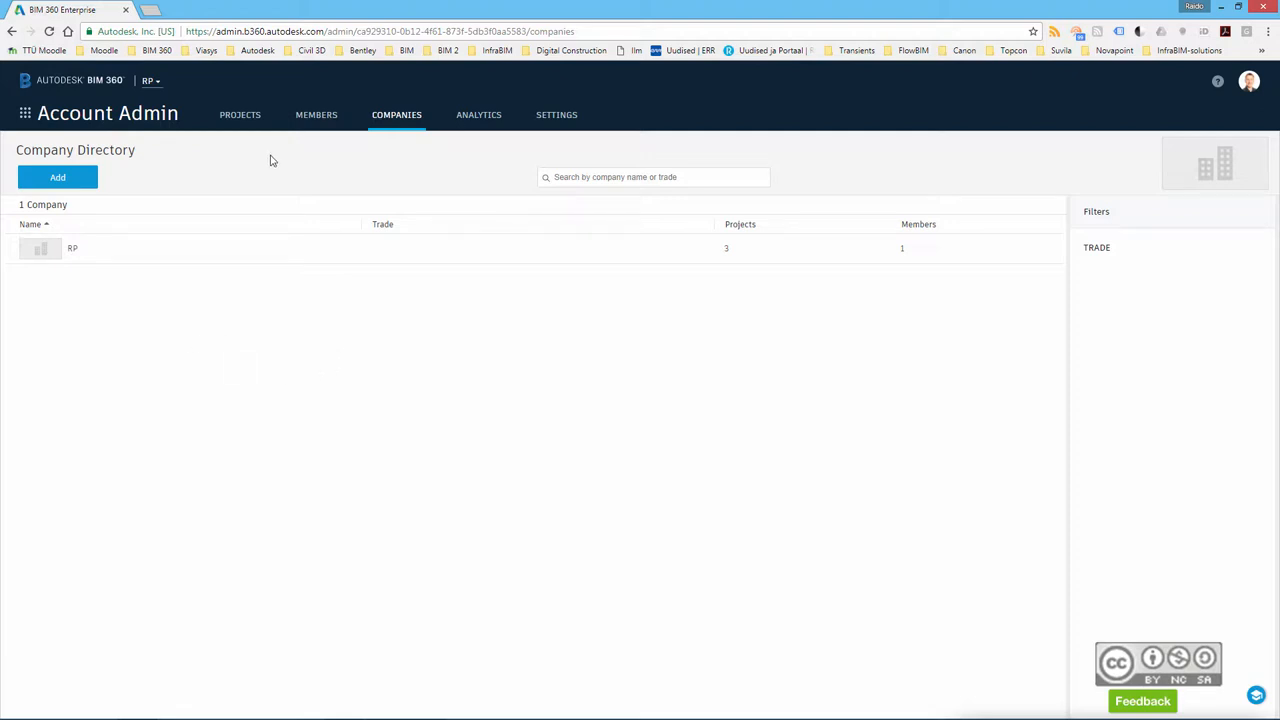
{"action": "mouse_move", "coordinate": [264, 168]}
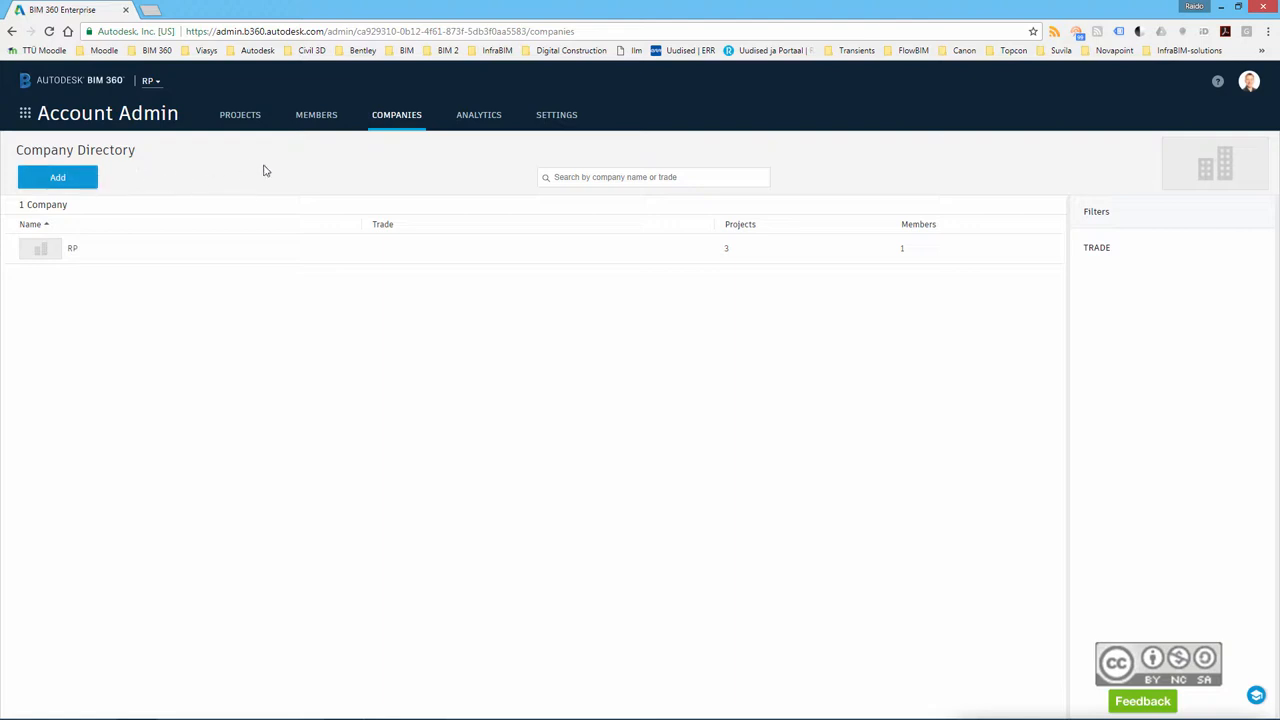
{"action": "left_click", "coordinate": [316, 114]}
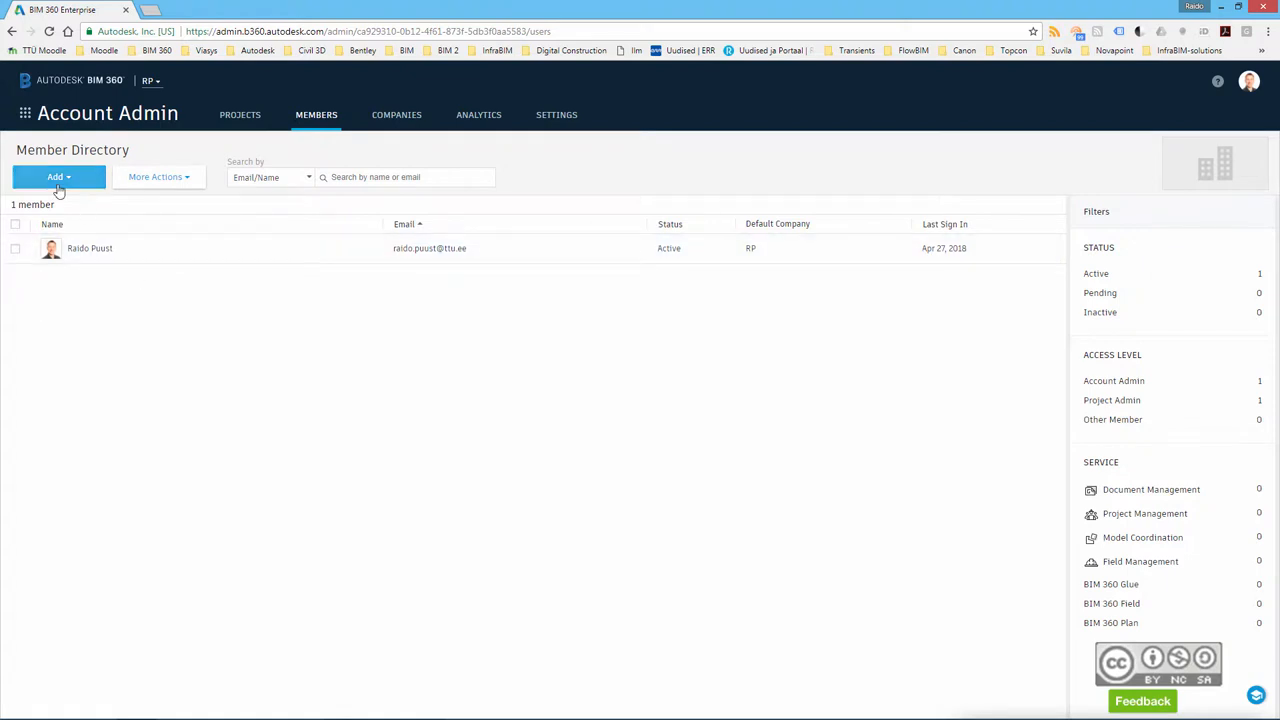
- Add a new member by email with company RP and role Designer, then go to Projects
{"action": "left_click", "coordinate": [58, 176]}
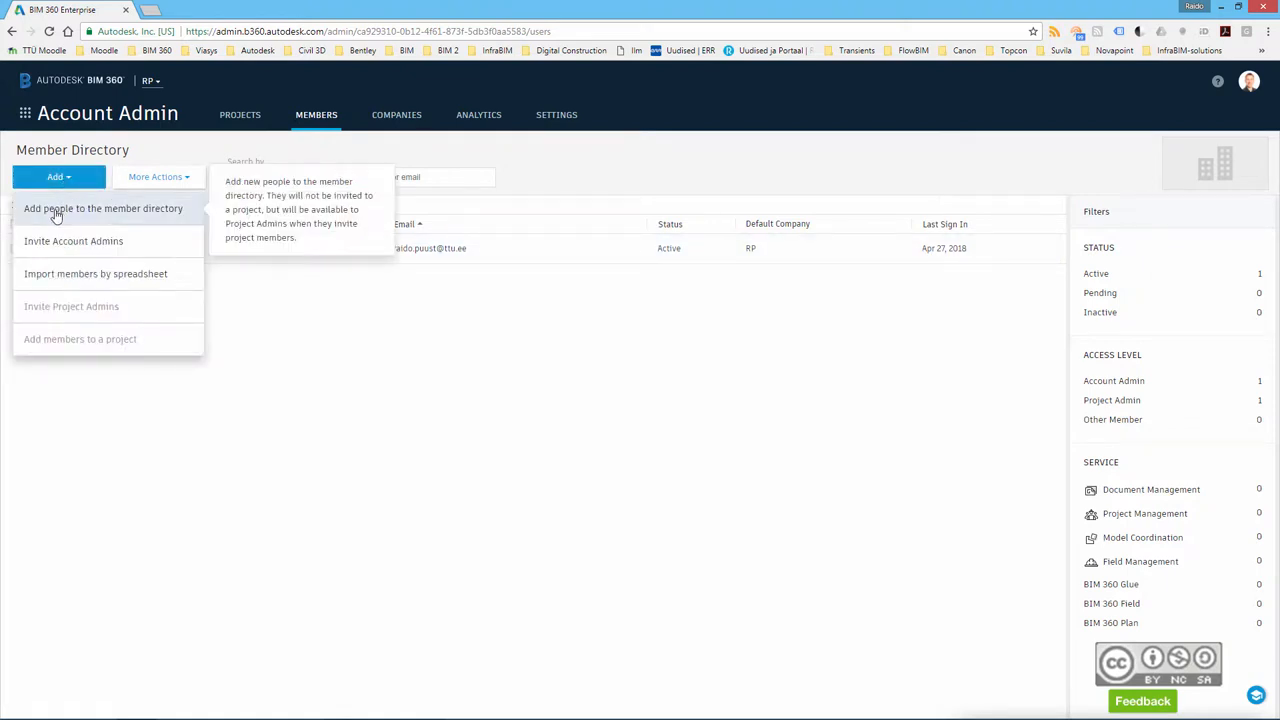
{"action": "mouse_move", "coordinate": [268, 316]}
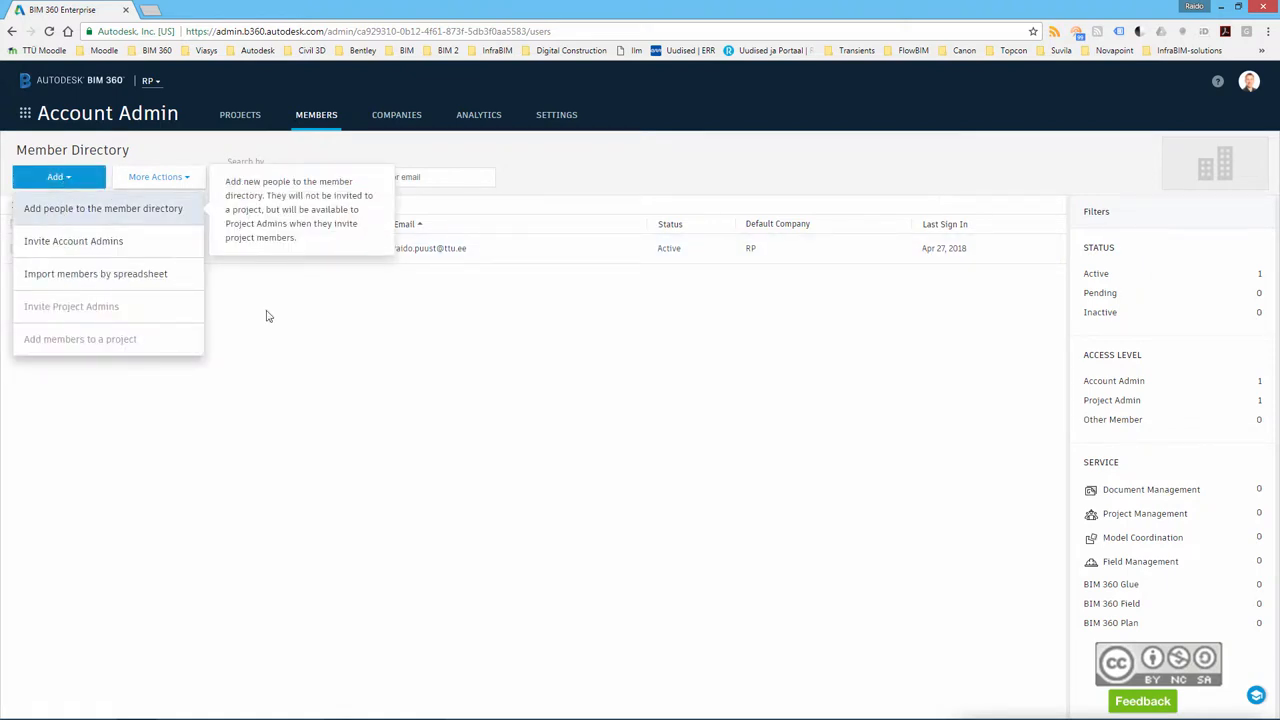
{"action": "left_click", "coordinate": [104, 208]}
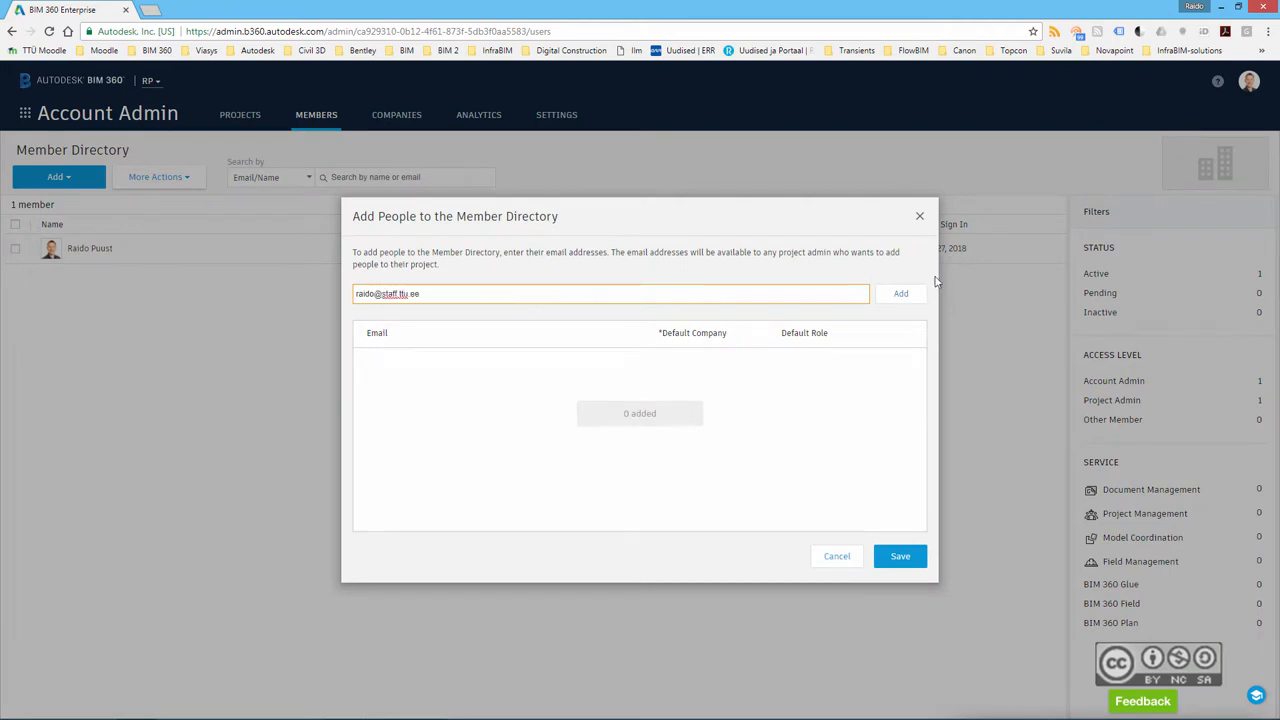
{"action": "left_click", "coordinate": [900, 292]}
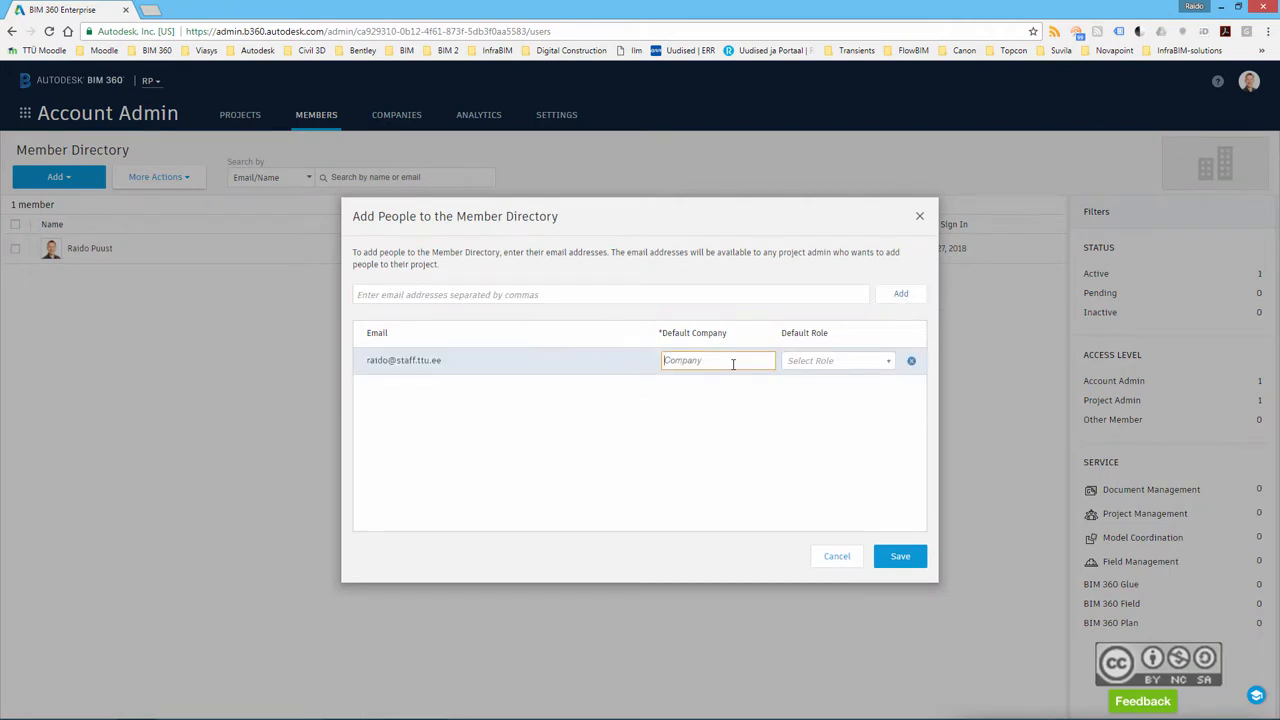
{"action": "type", "text": "RP"}
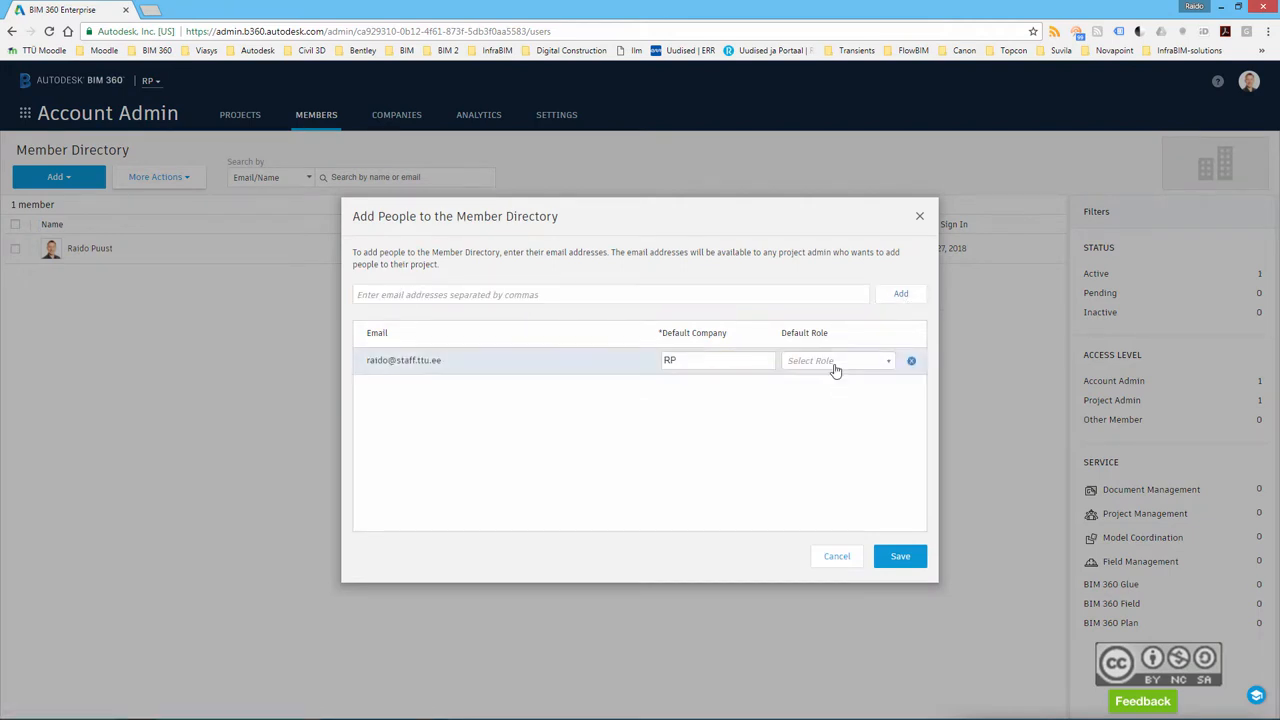
{"action": "left_click", "coordinate": [836, 360]}
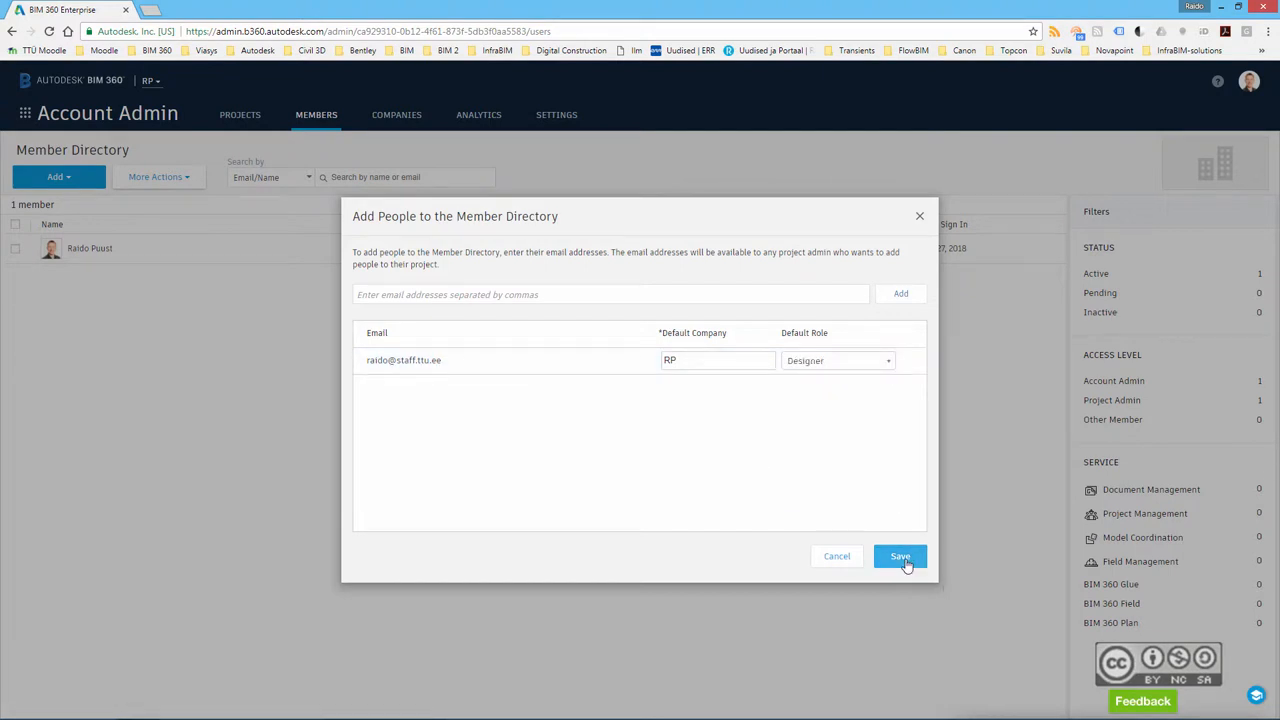
{"action": "left_click", "coordinate": [900, 556]}
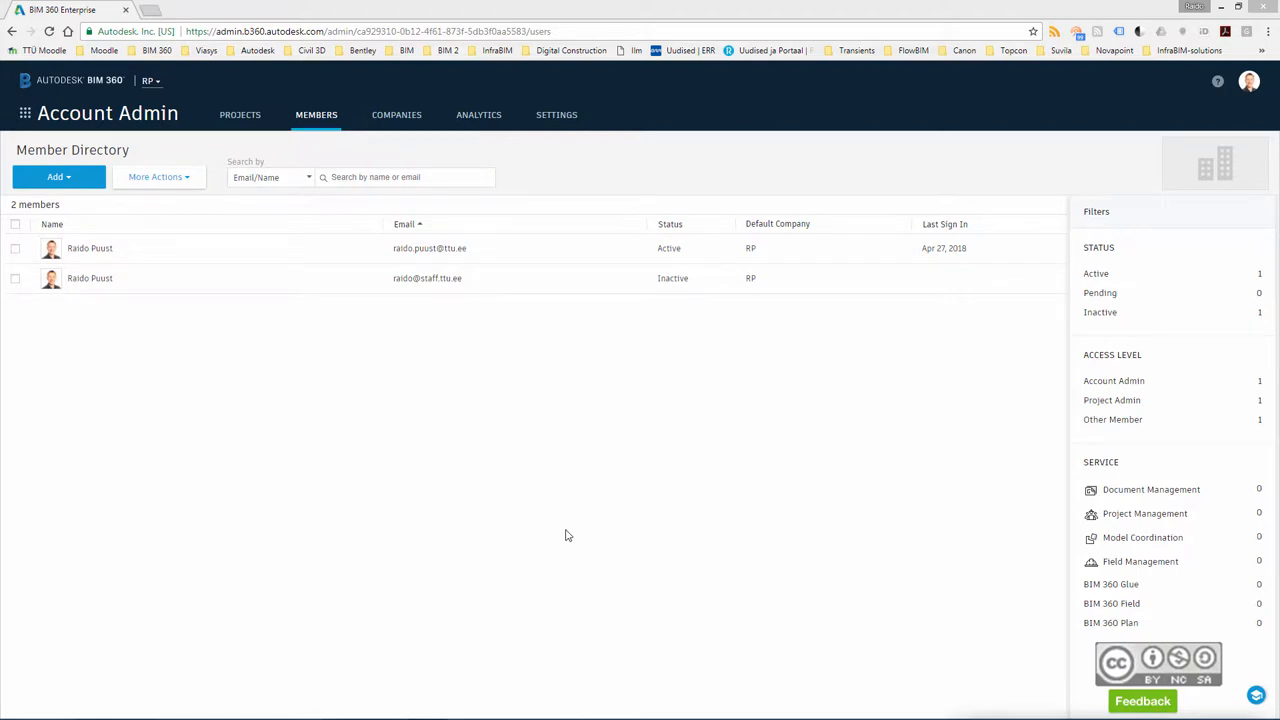
{"action": "mouse_move", "coordinate": [672, 278]}
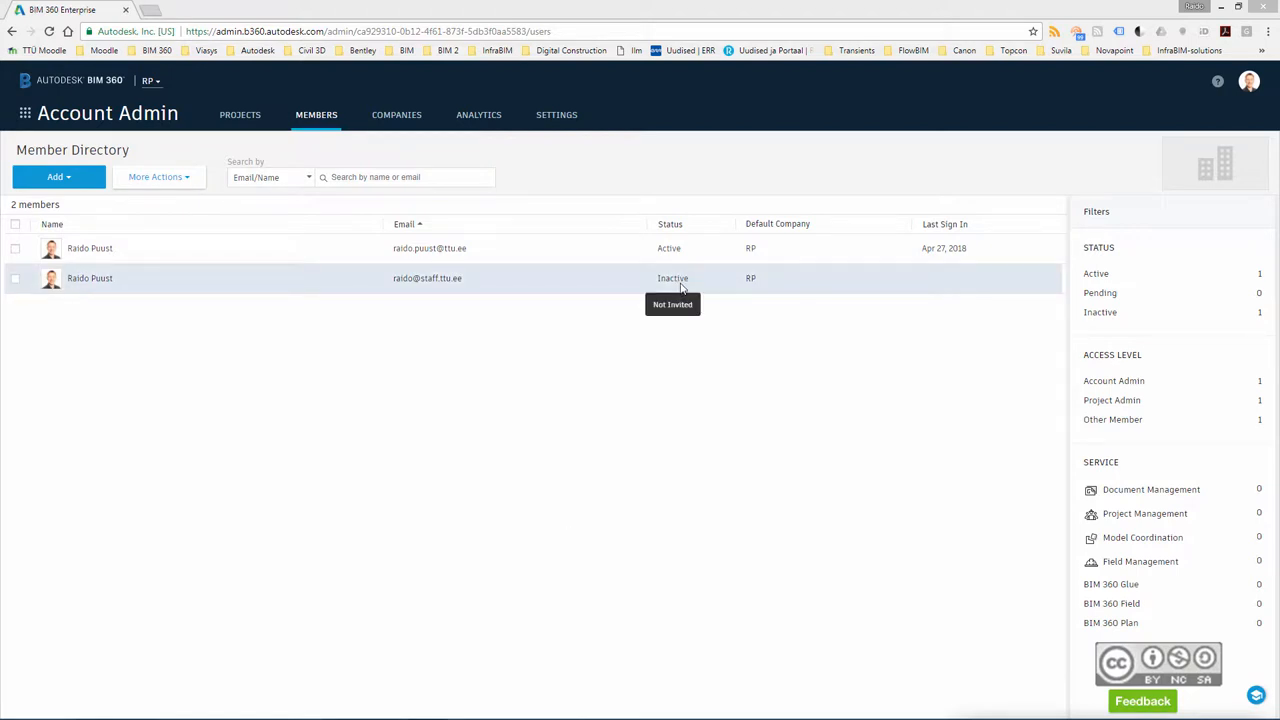
{"action": "mouse_move", "coordinate": [516, 434]}
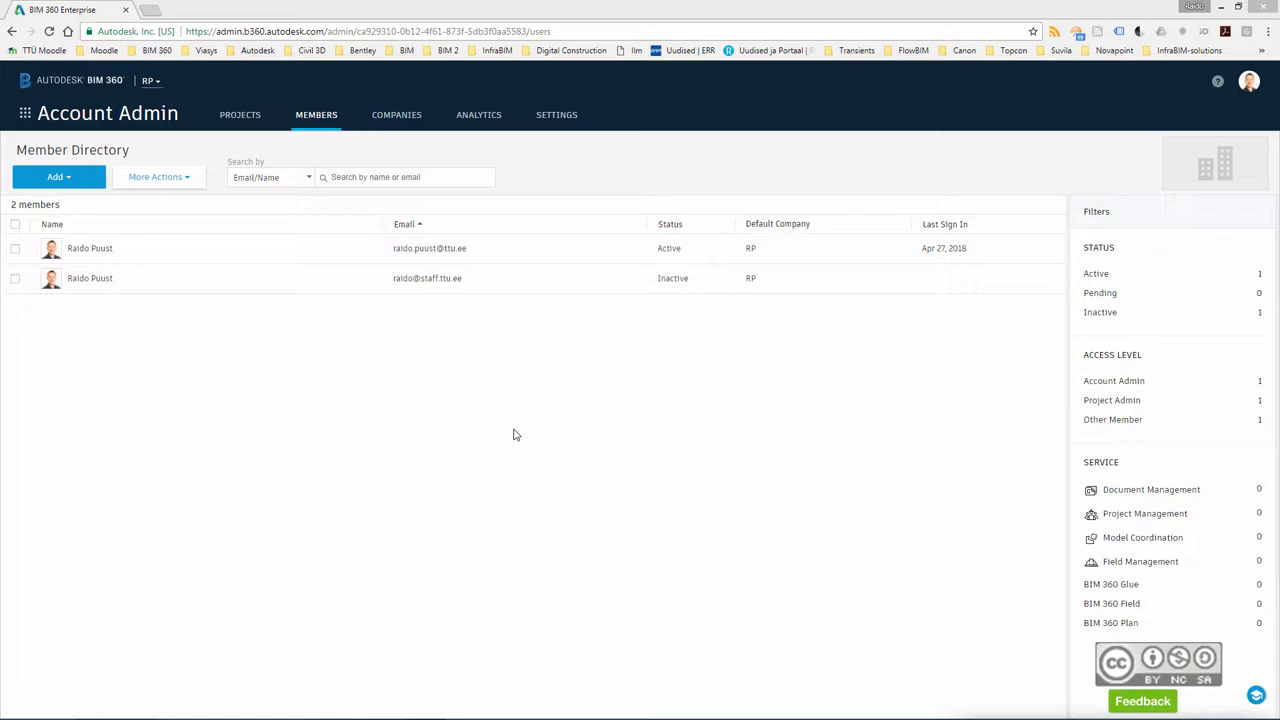
{"action": "mouse_move", "coordinate": [240, 114]}
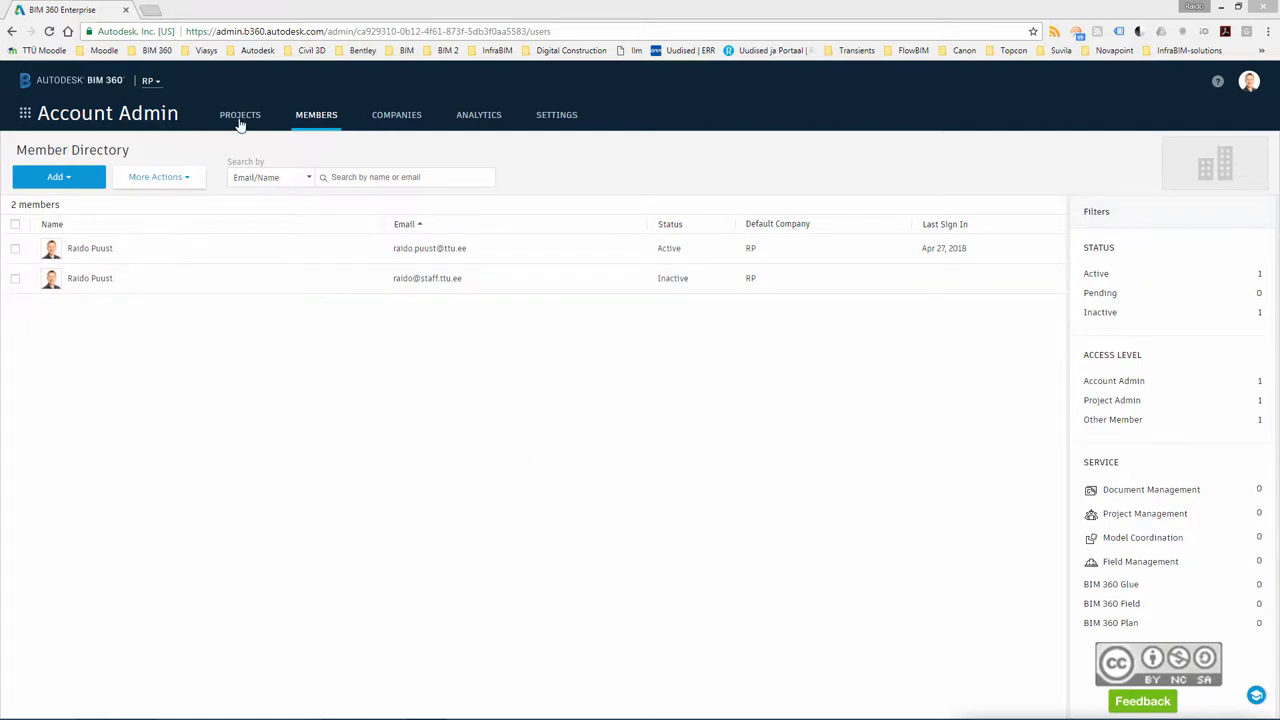
{"action": "left_click", "coordinate": [240, 114]}
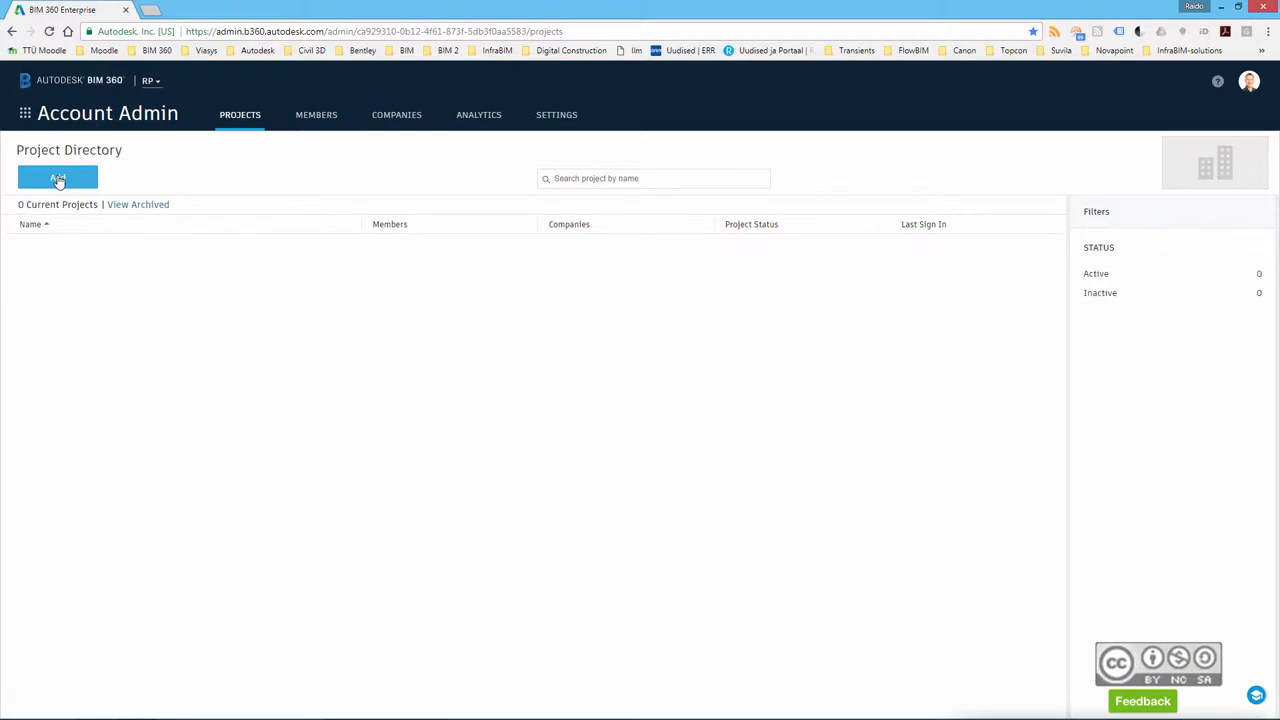
- Fill the new project profile: BIM-DEMO, Bridge, 20000000 EUR, Estonia, Apr 27 2018 to Apr 24 2020
{"action": "left_click", "coordinate": [56, 176]}
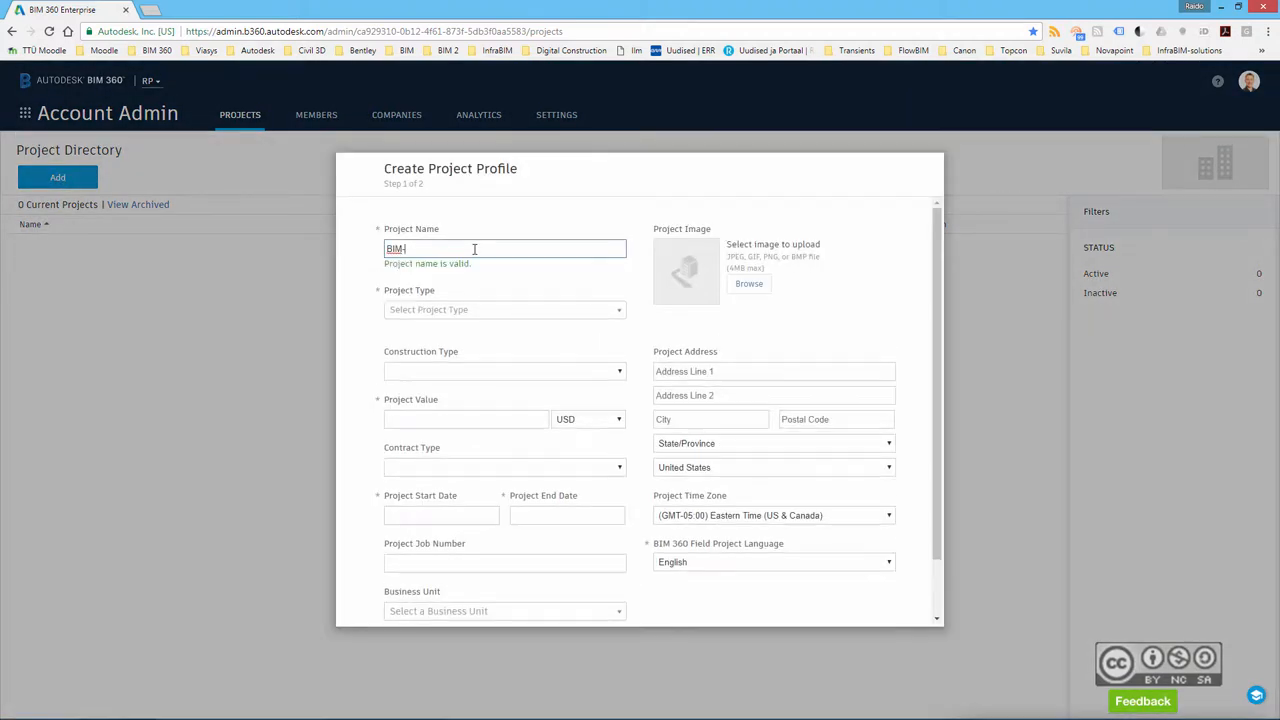
{"action": "left_click", "coordinate": [504, 308]}
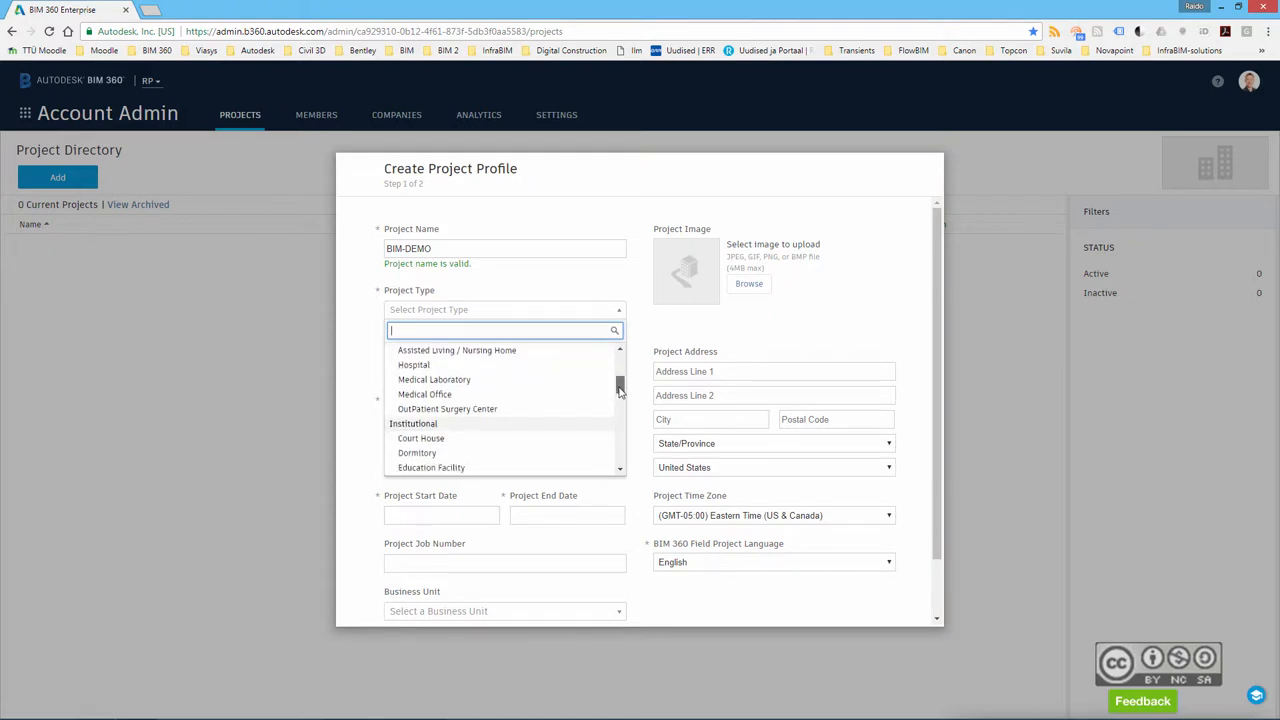
{"action": "scroll", "scroll_direction": "down", "scroll_amount": 3}
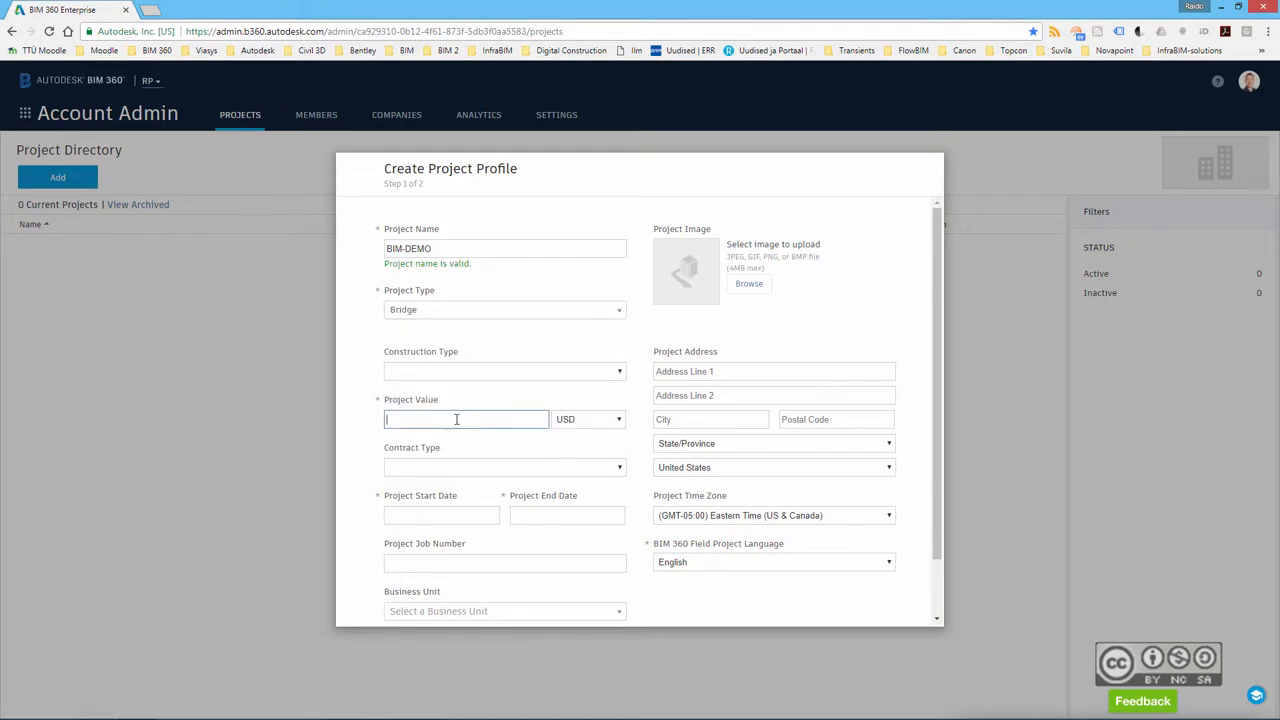
{"action": "type", "text": "100"}
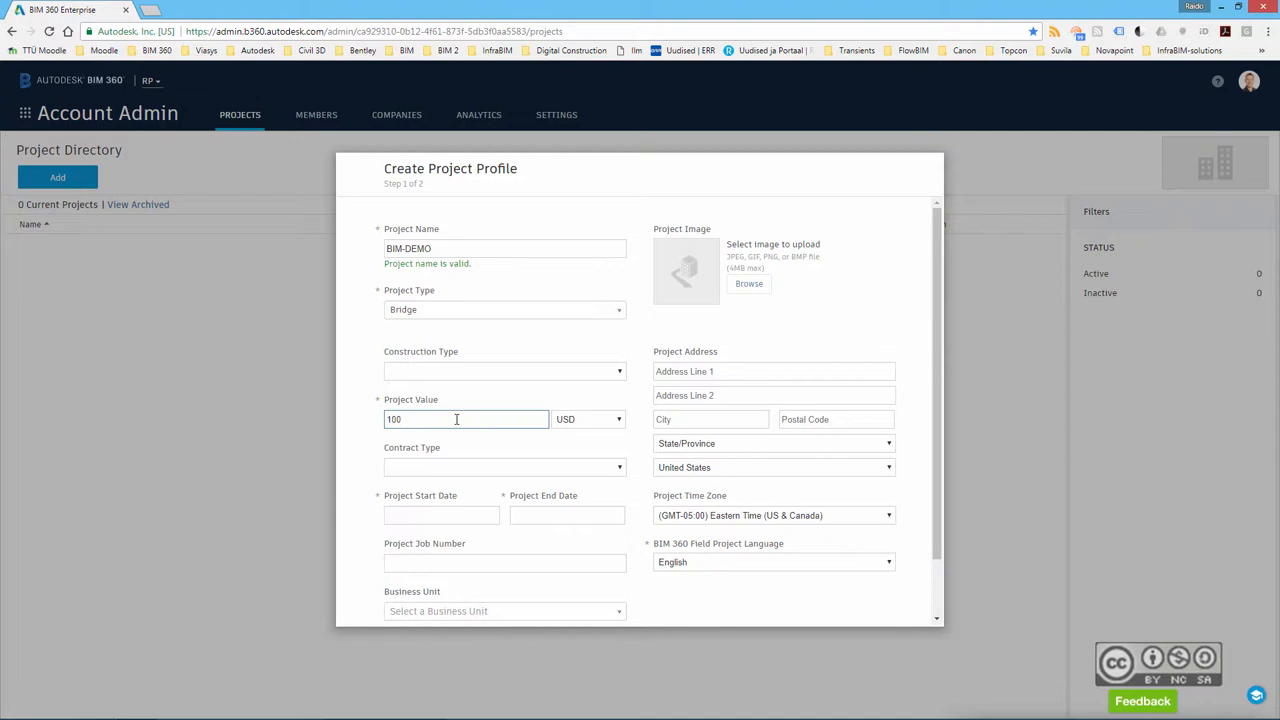
{"action": "left_click", "coordinate": [568, 528]}
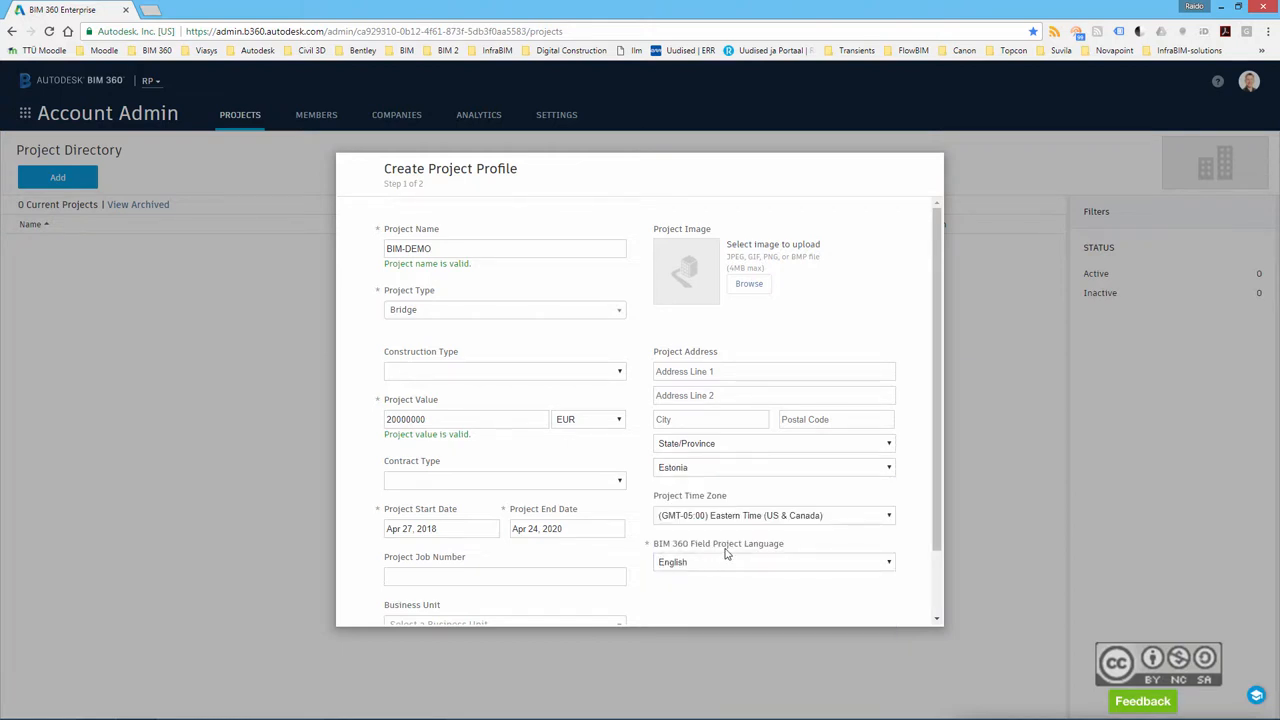
{"action": "scroll", "scroll_direction": "down", "scroll_amount": 3}
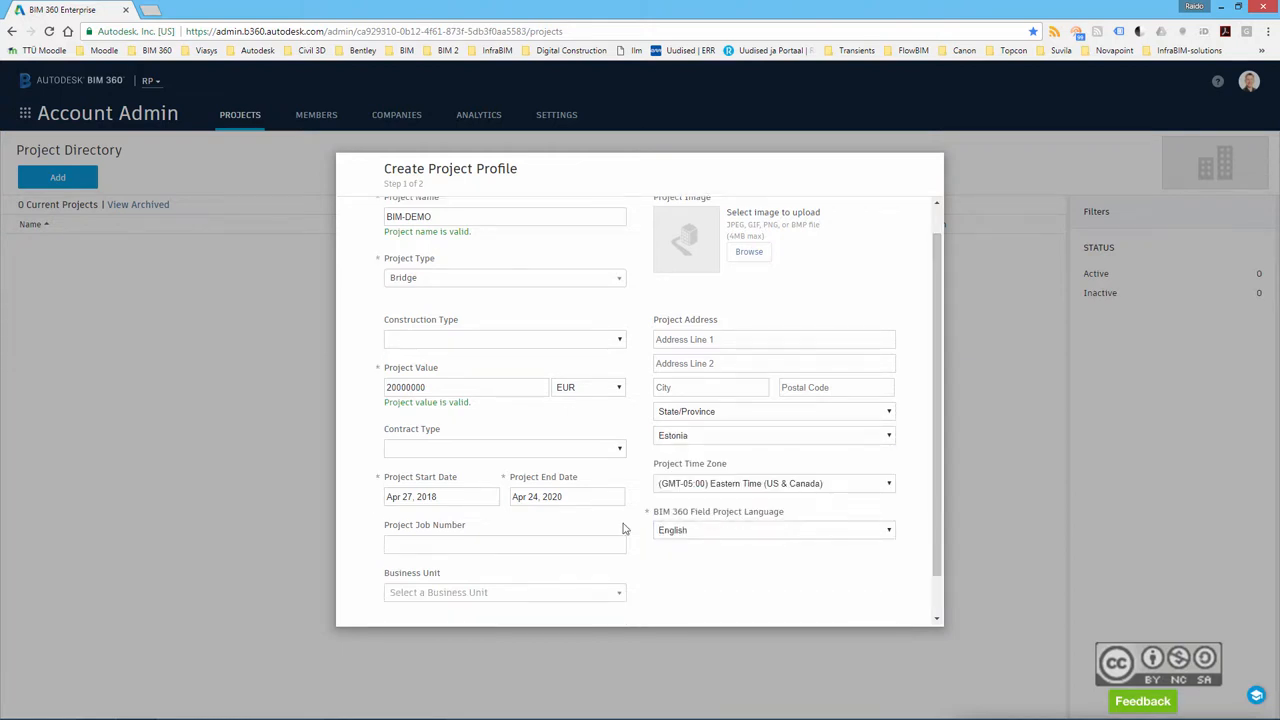
{"action": "mouse_move", "coordinate": [448, 344]}
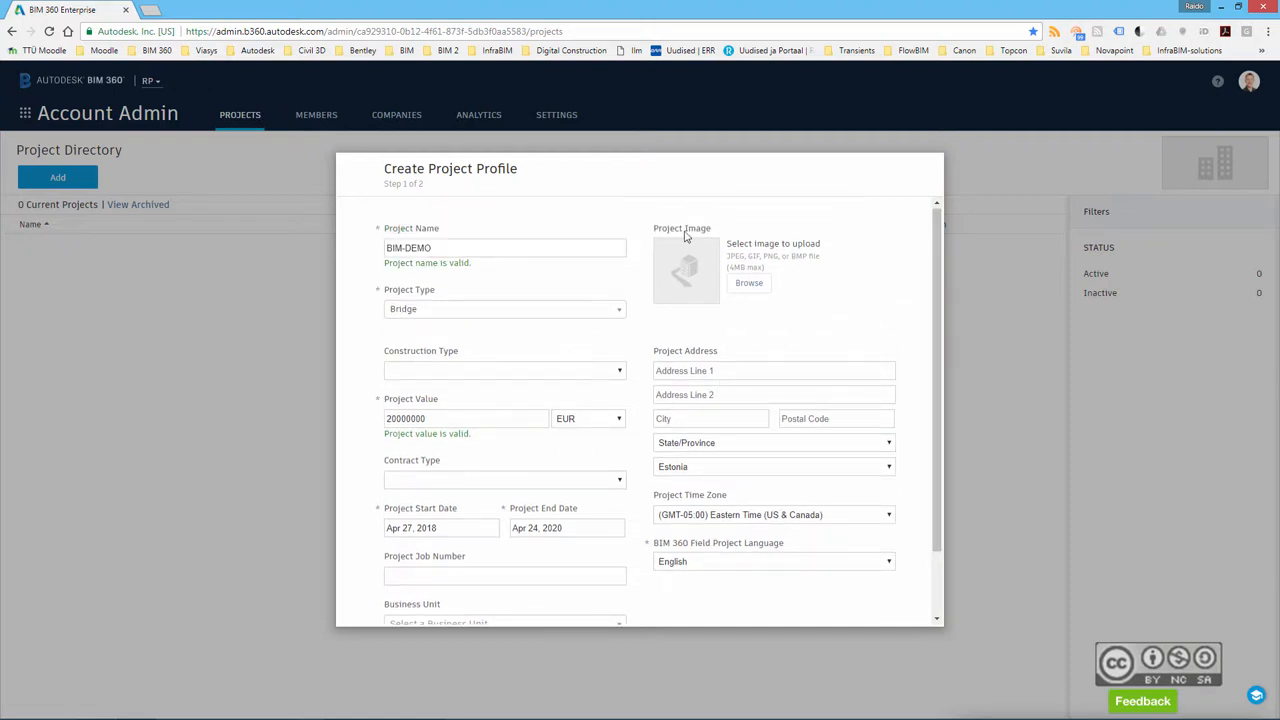
{"action": "scroll", "scroll_direction": "down", "scroll_amount": 3}
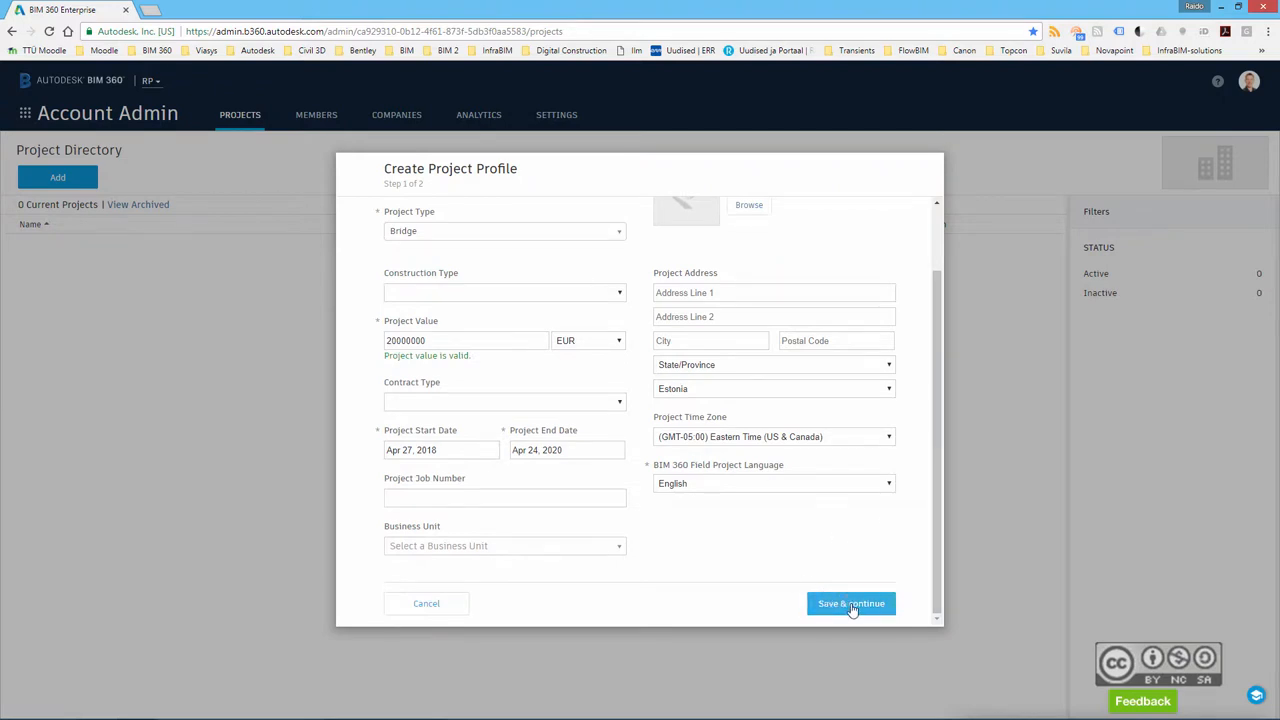
- Save the project profile and activate Document Management with staff member raido as administrator
{"action": "left_click", "coordinate": [852, 604]}
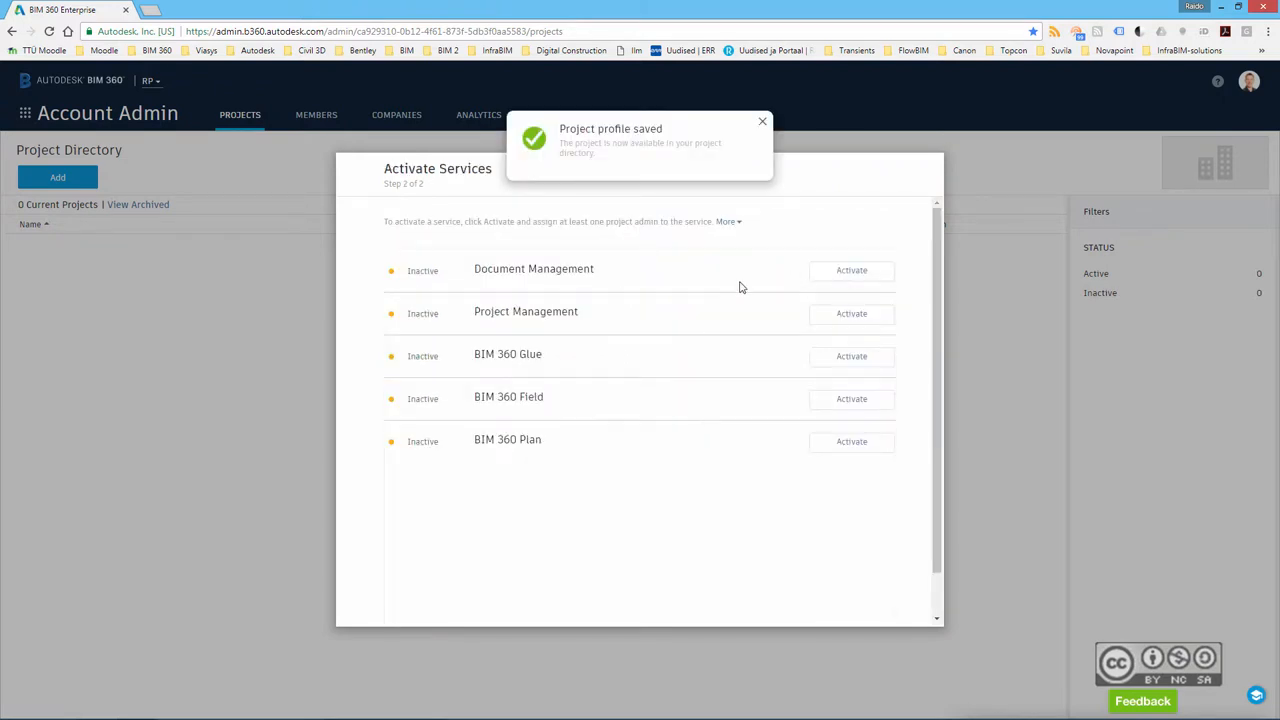
{"action": "left_click", "coordinate": [762, 122]}
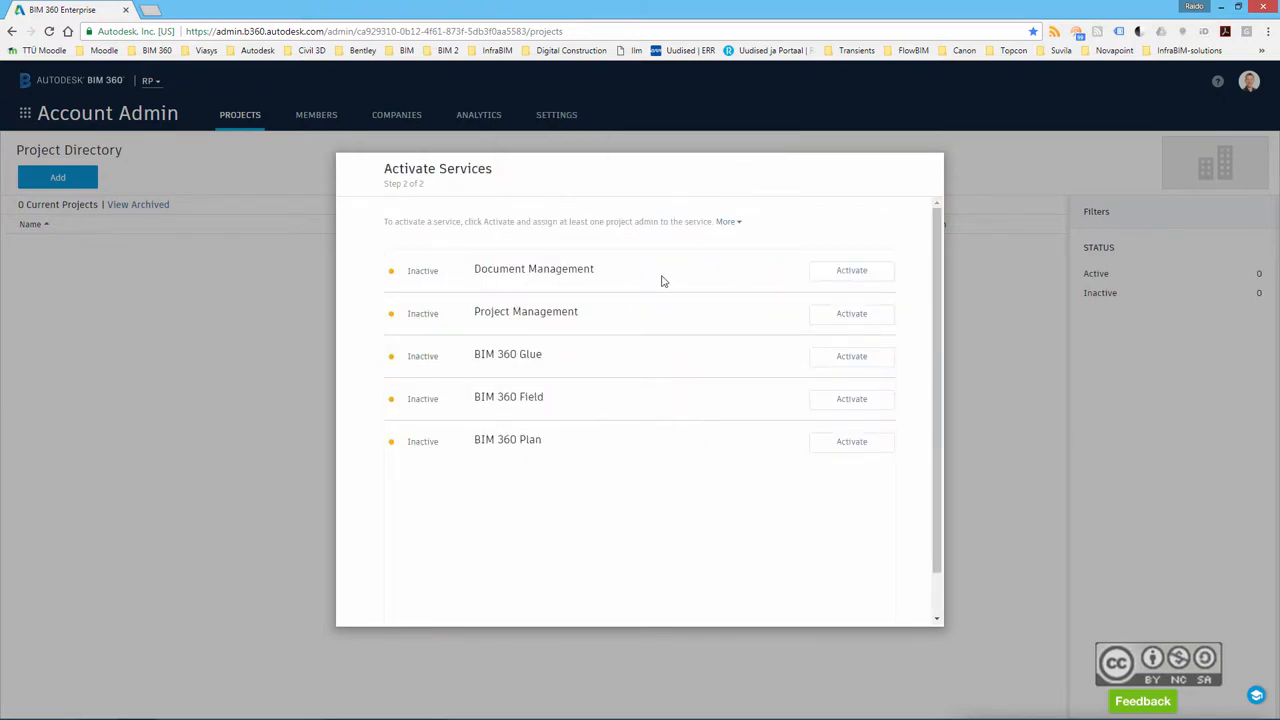
{"action": "mouse_move", "coordinate": [596, 280]}
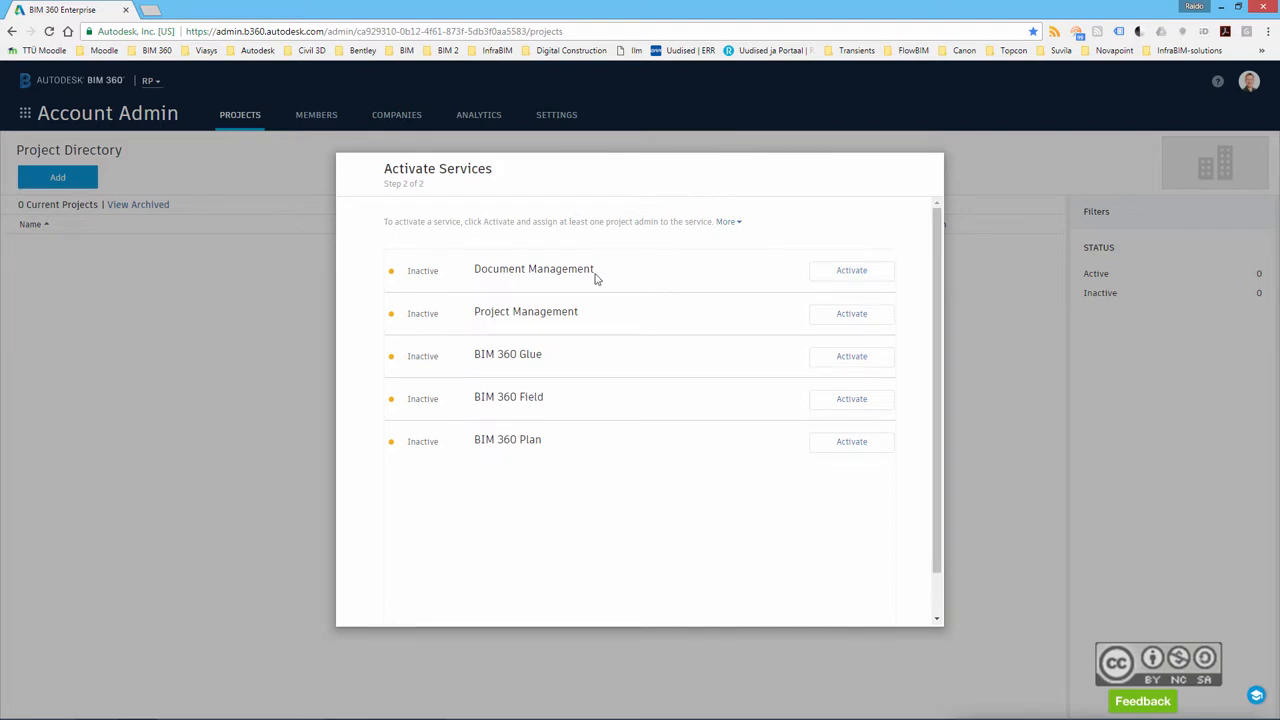
{"action": "left_click", "coordinate": [852, 270]}
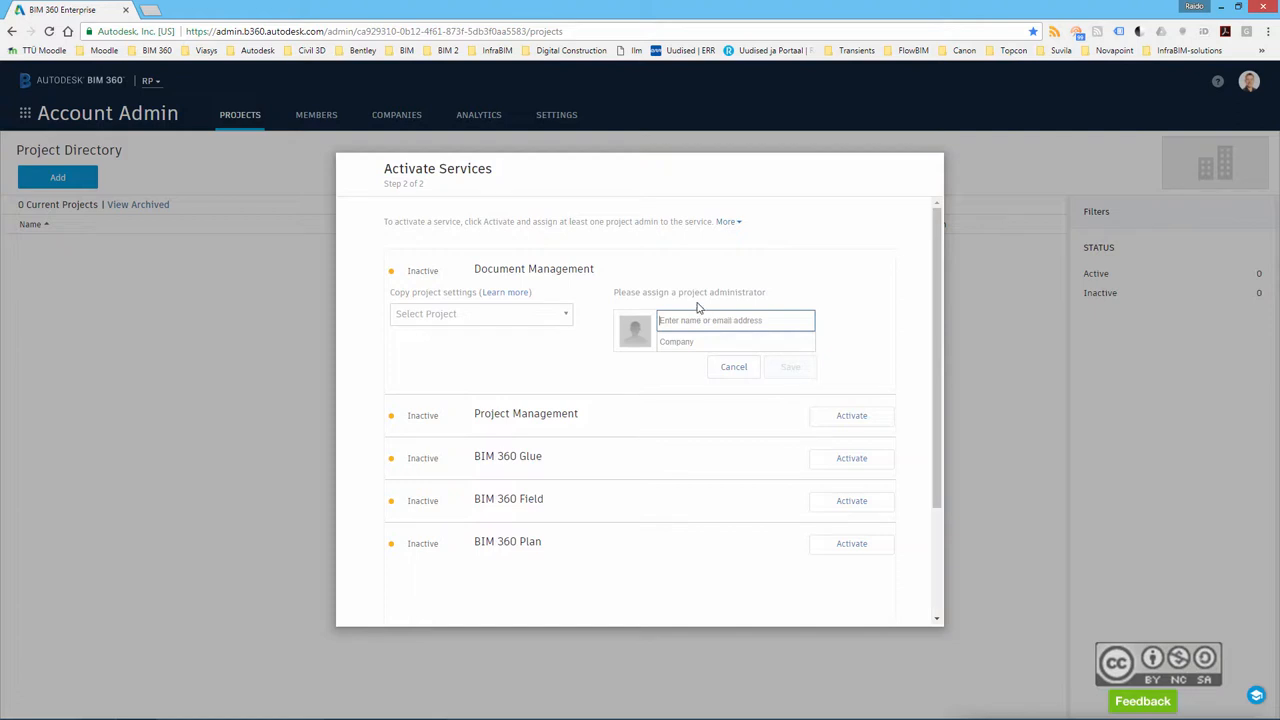
{"action": "type", "text": "raido"}
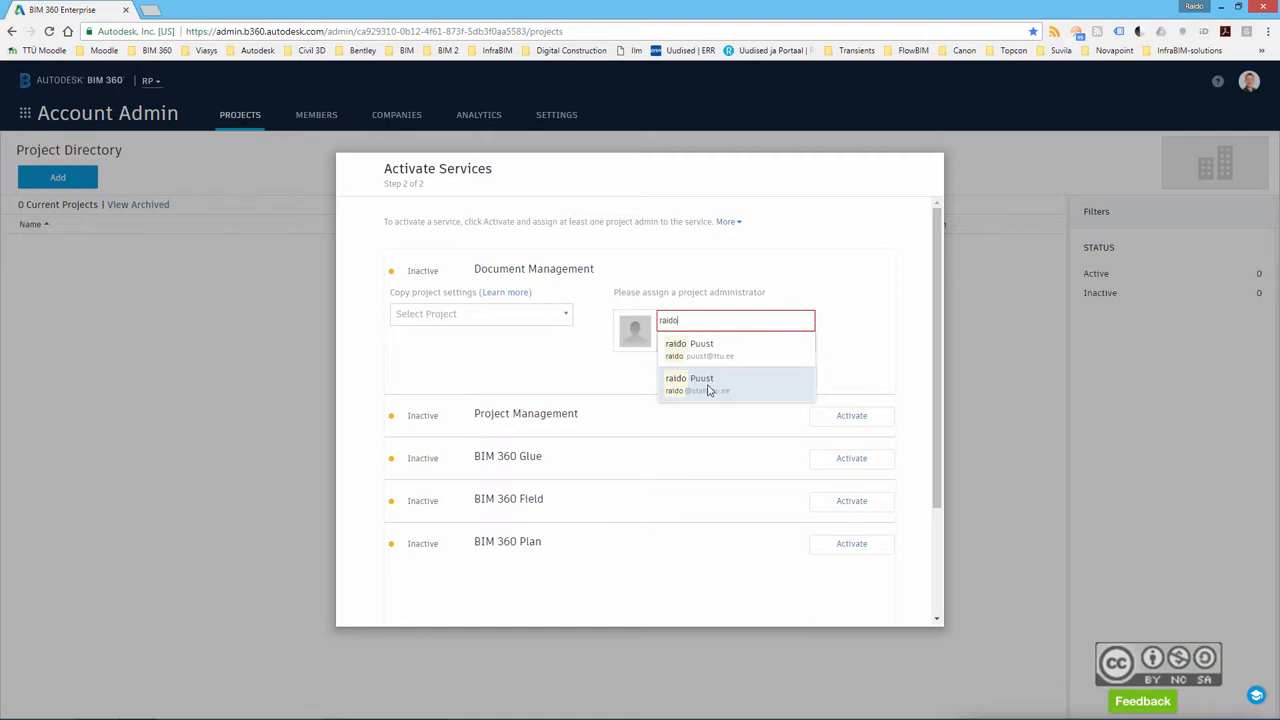
{"action": "left_click", "coordinate": [696, 384]}
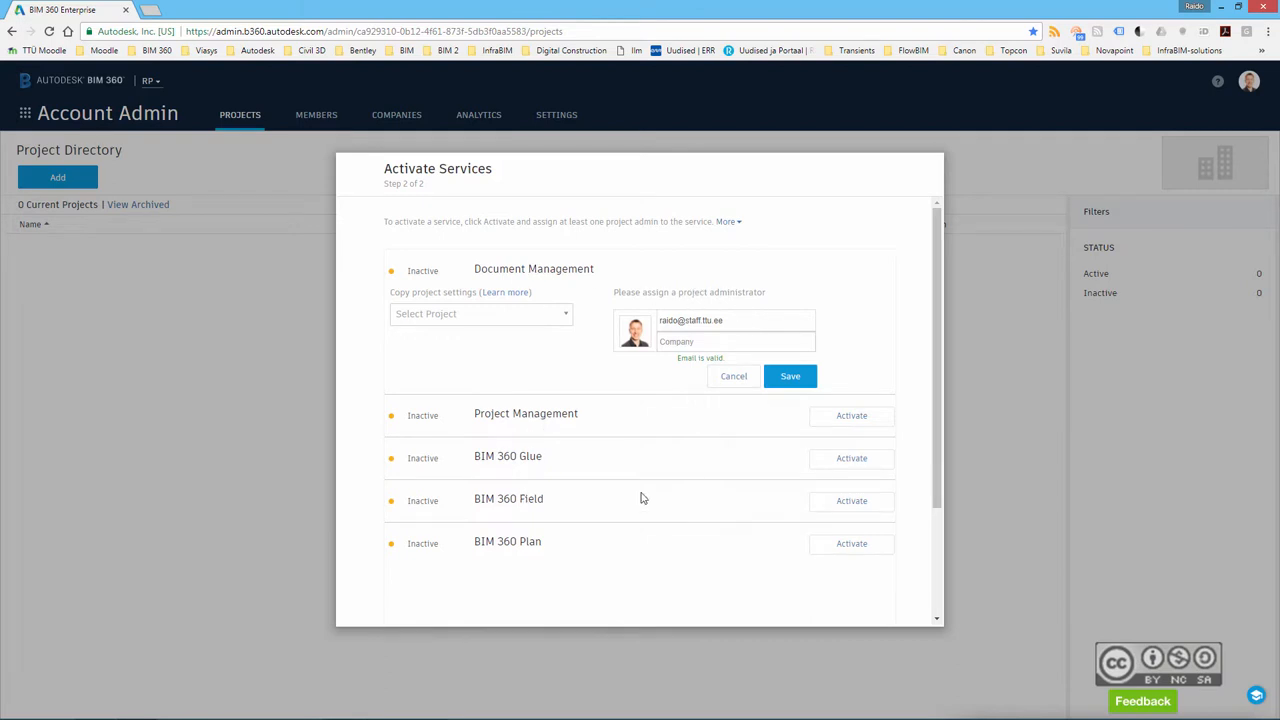
{"action": "left_click", "coordinate": [790, 376]}
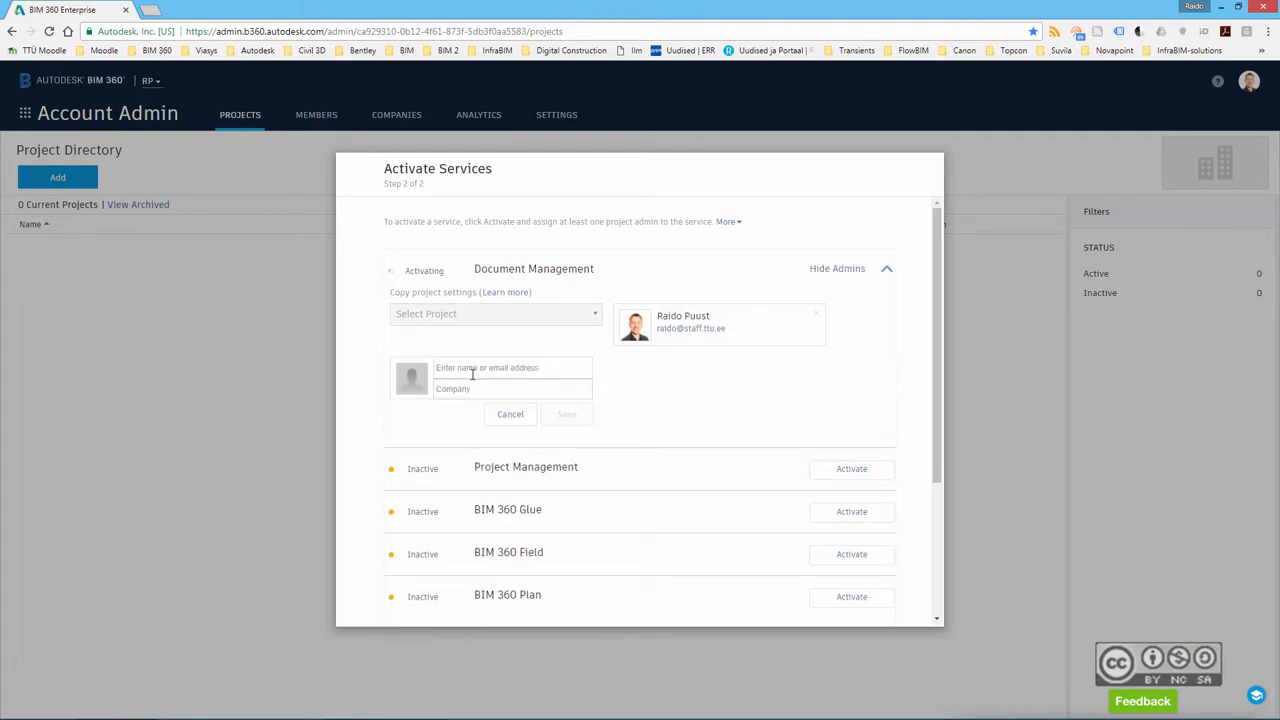
{"action": "type", "text": "raido"}
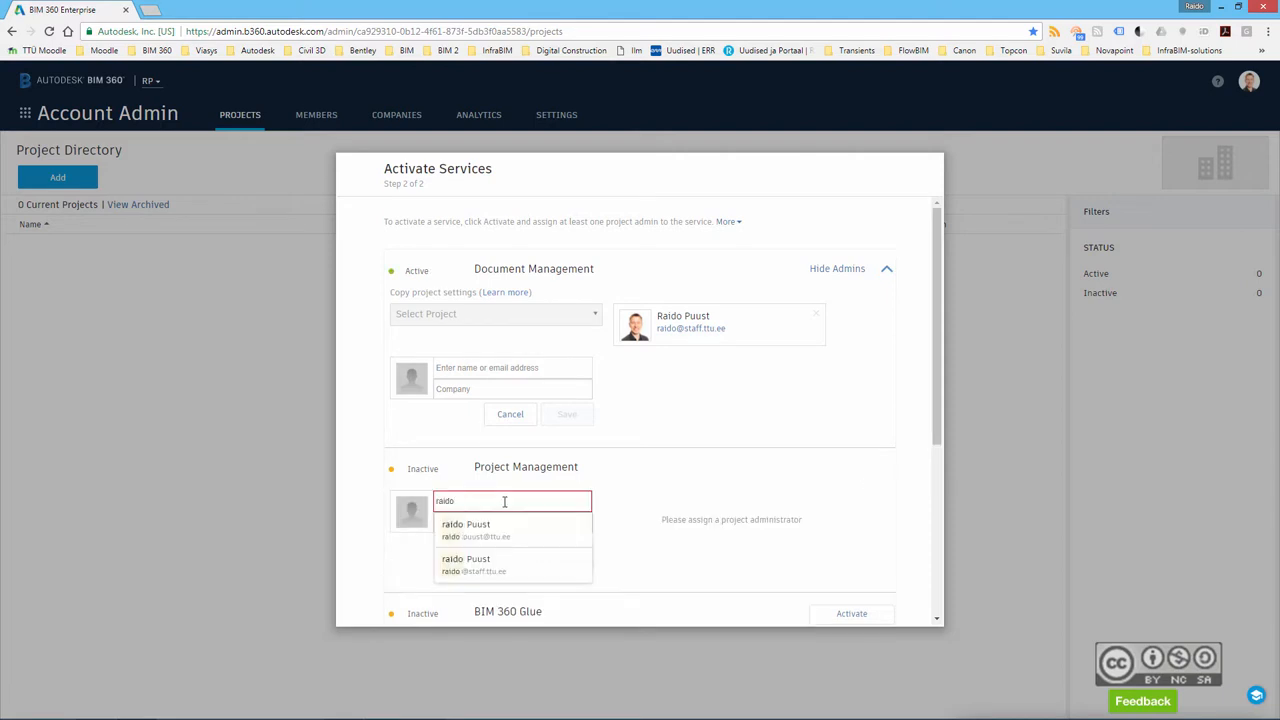
{"action": "left_click", "coordinate": [472, 564]}
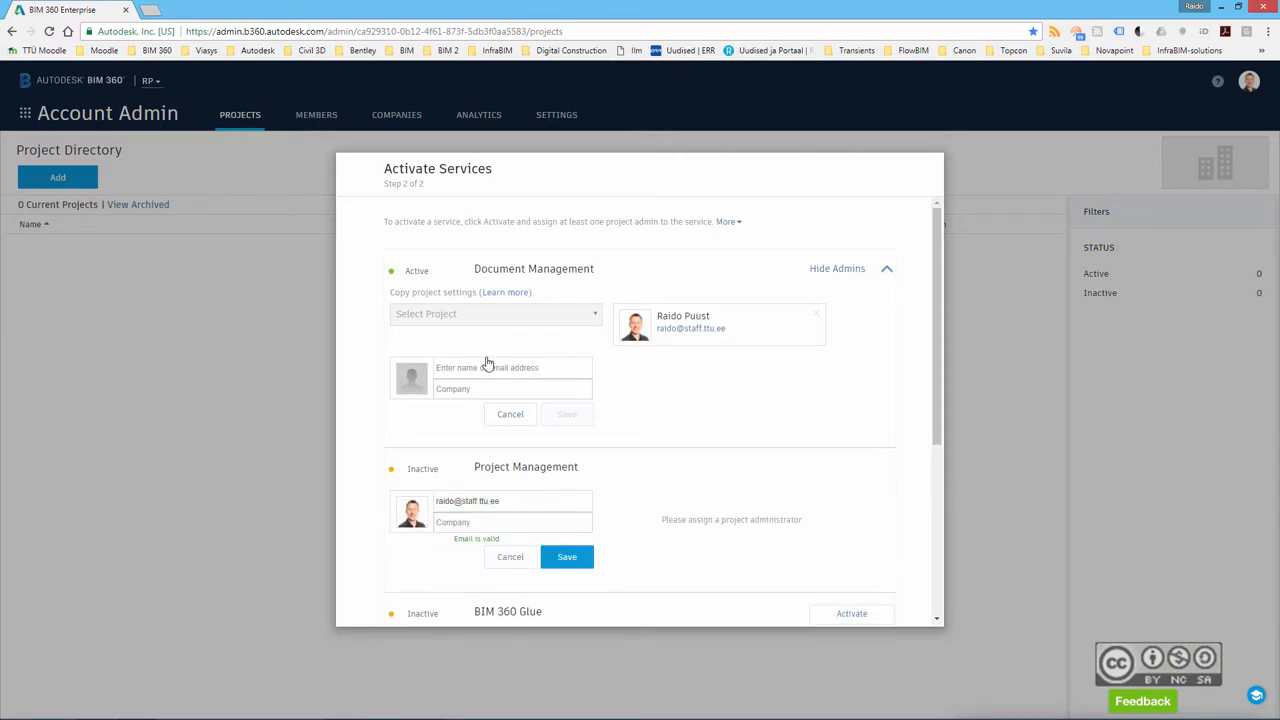
{"action": "mouse_move", "coordinate": [660, 568]}
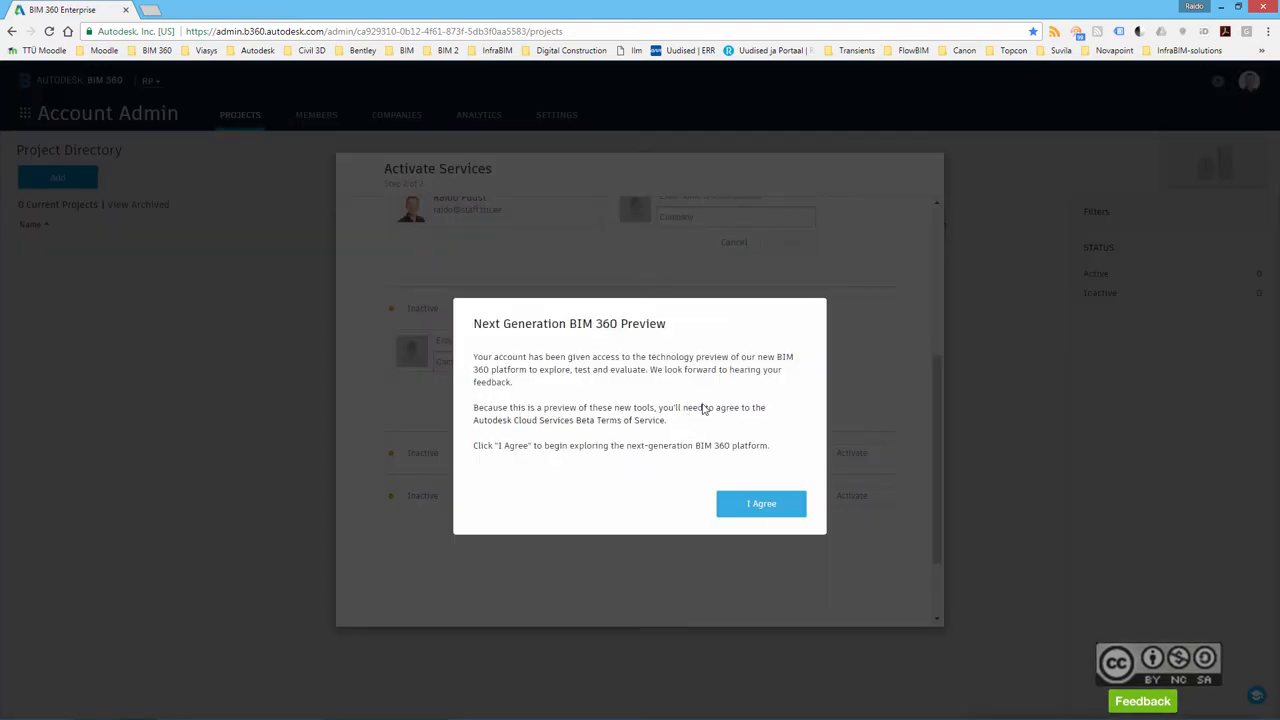
{"action": "left_click", "coordinate": [760, 504]}
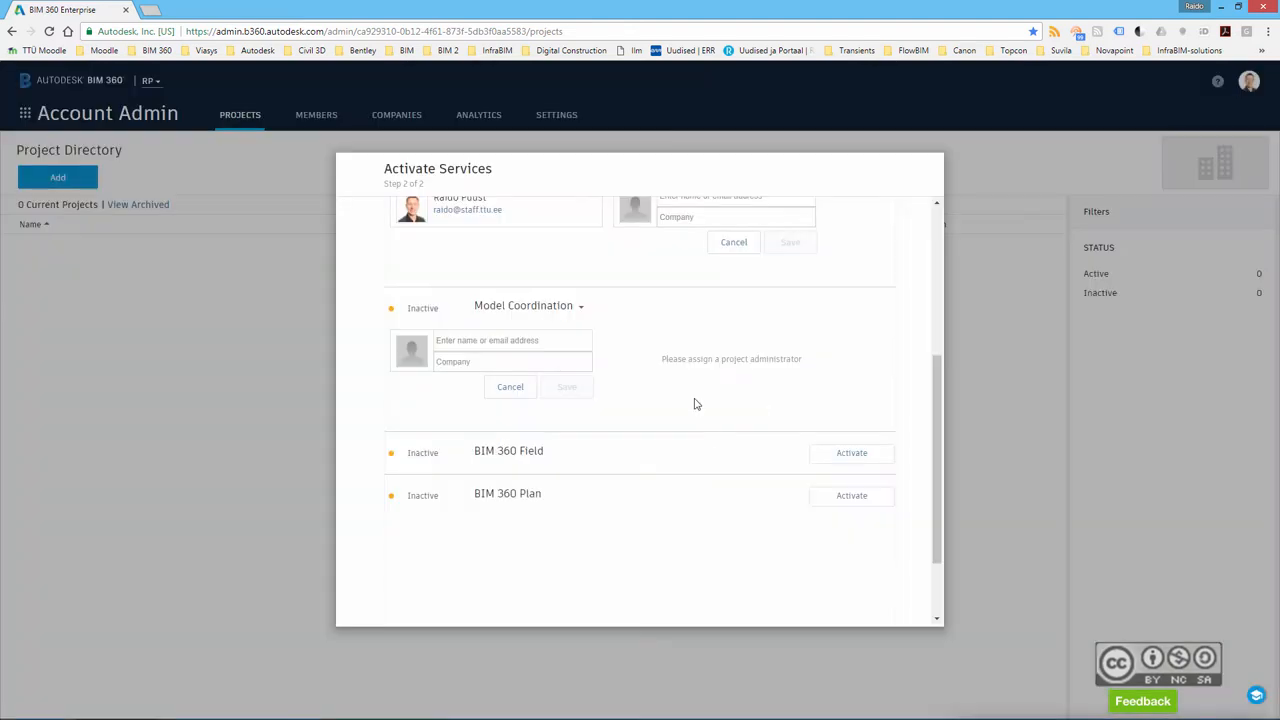
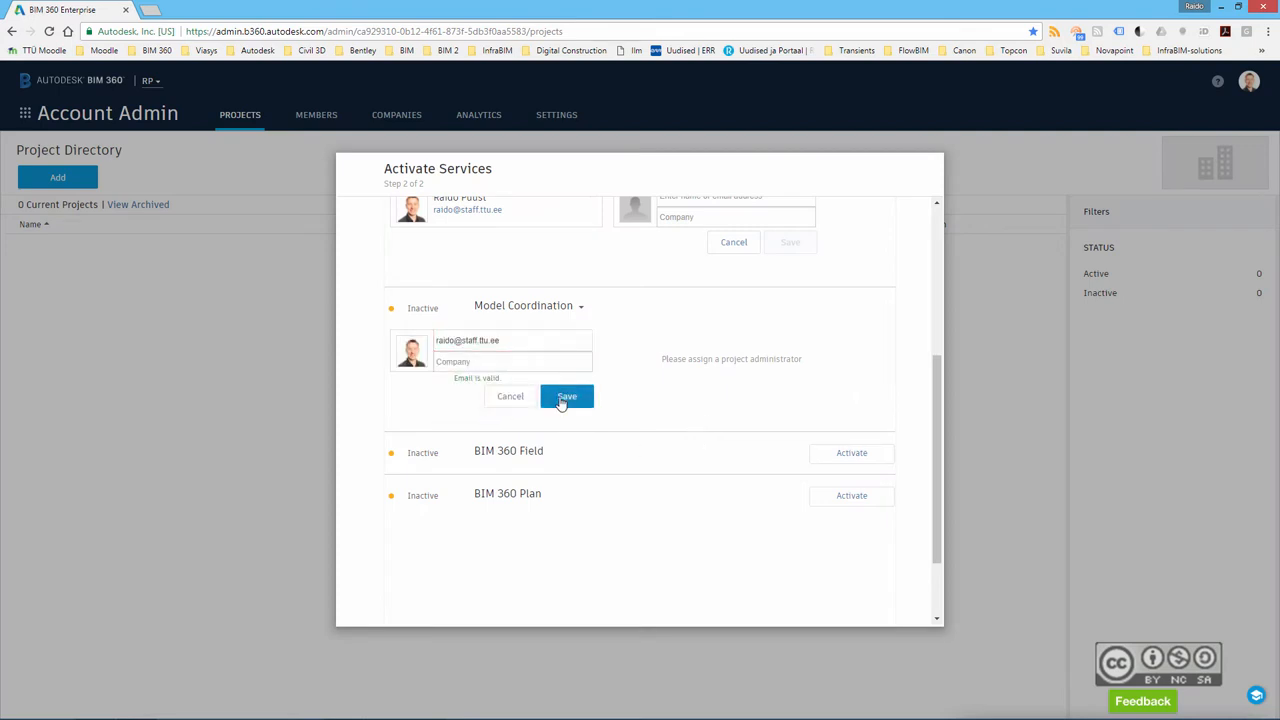
{"action": "left_click", "coordinate": [566, 396]}
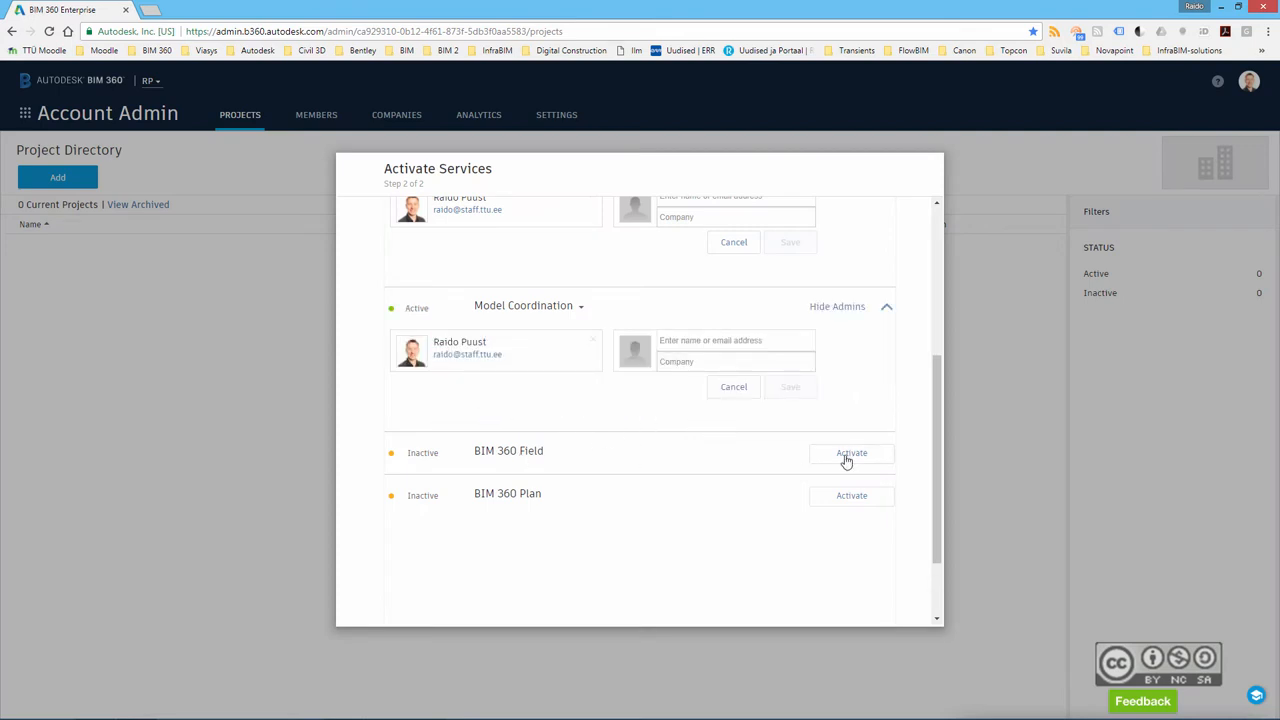
{"action": "left_click", "coordinate": [852, 452]}
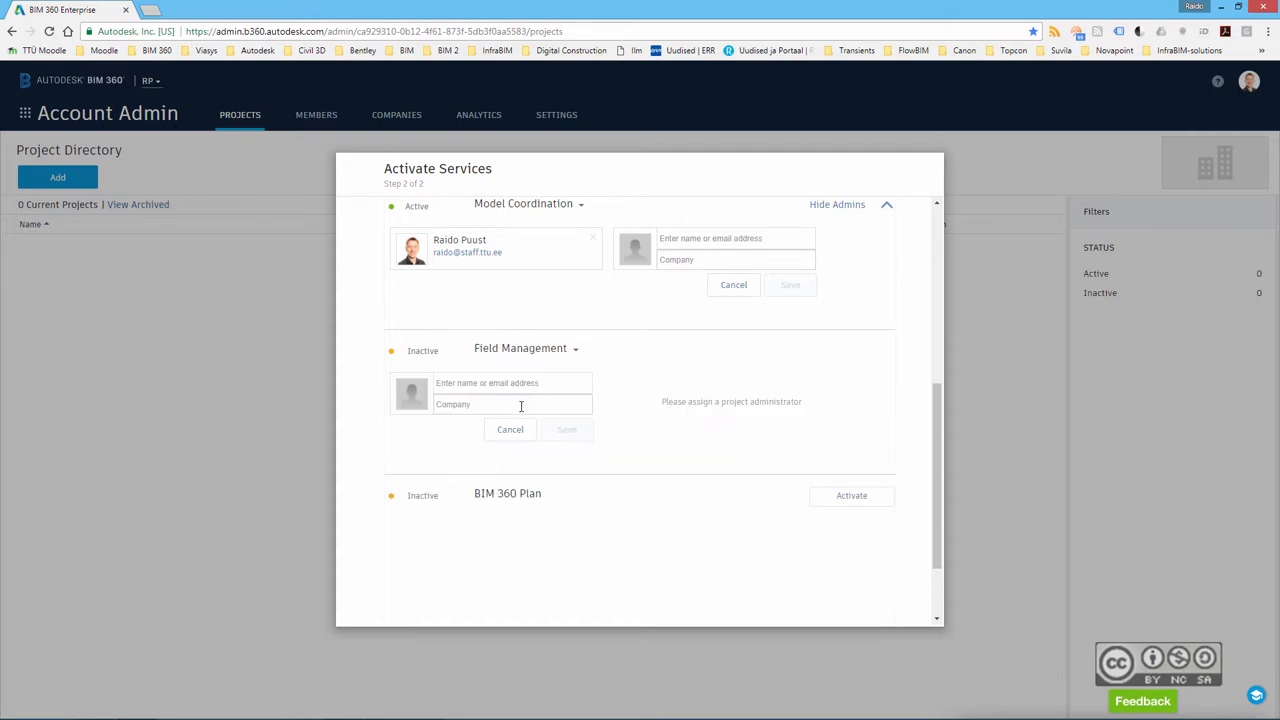
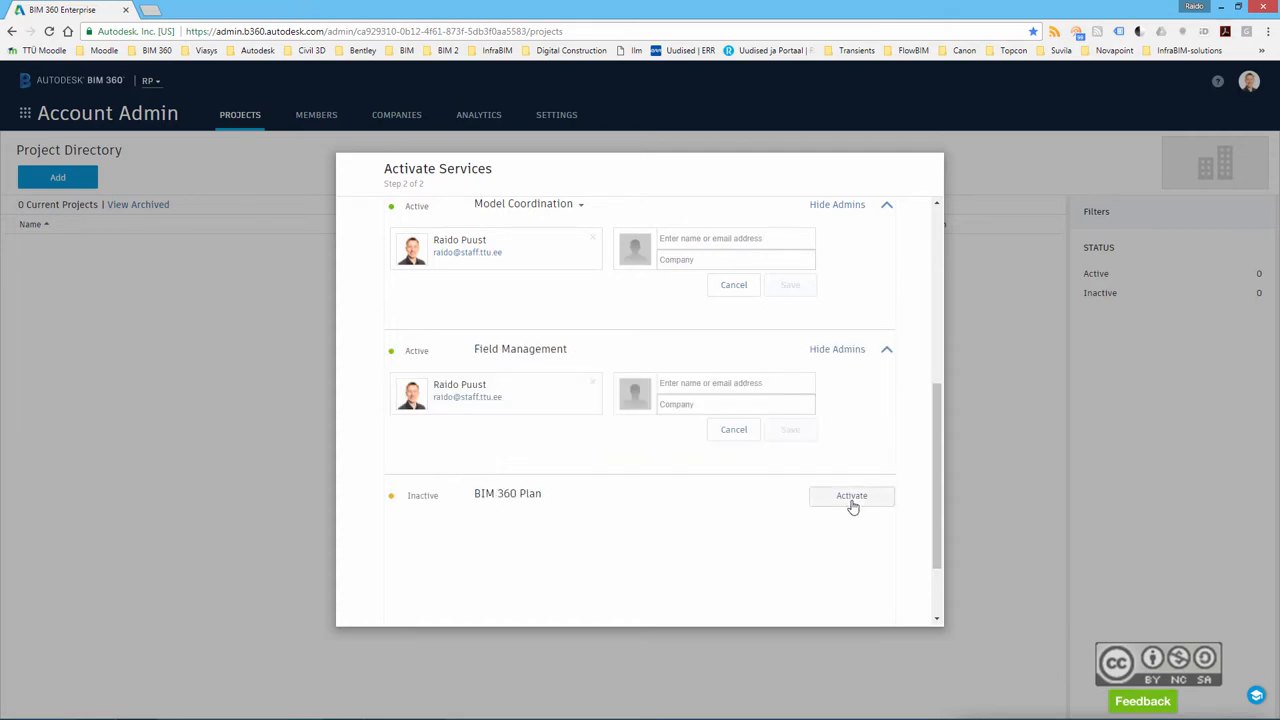
{"action": "left_click", "coordinate": [852, 496]}
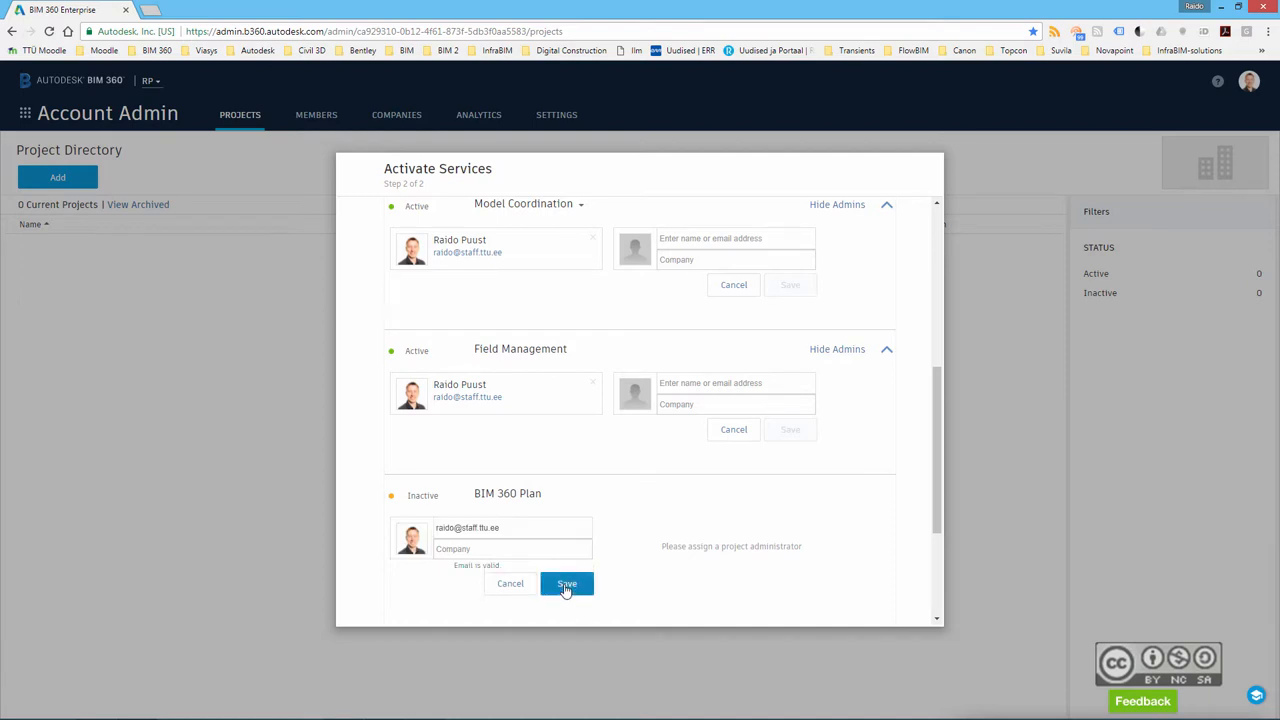
{"action": "left_click", "coordinate": [566, 584]}
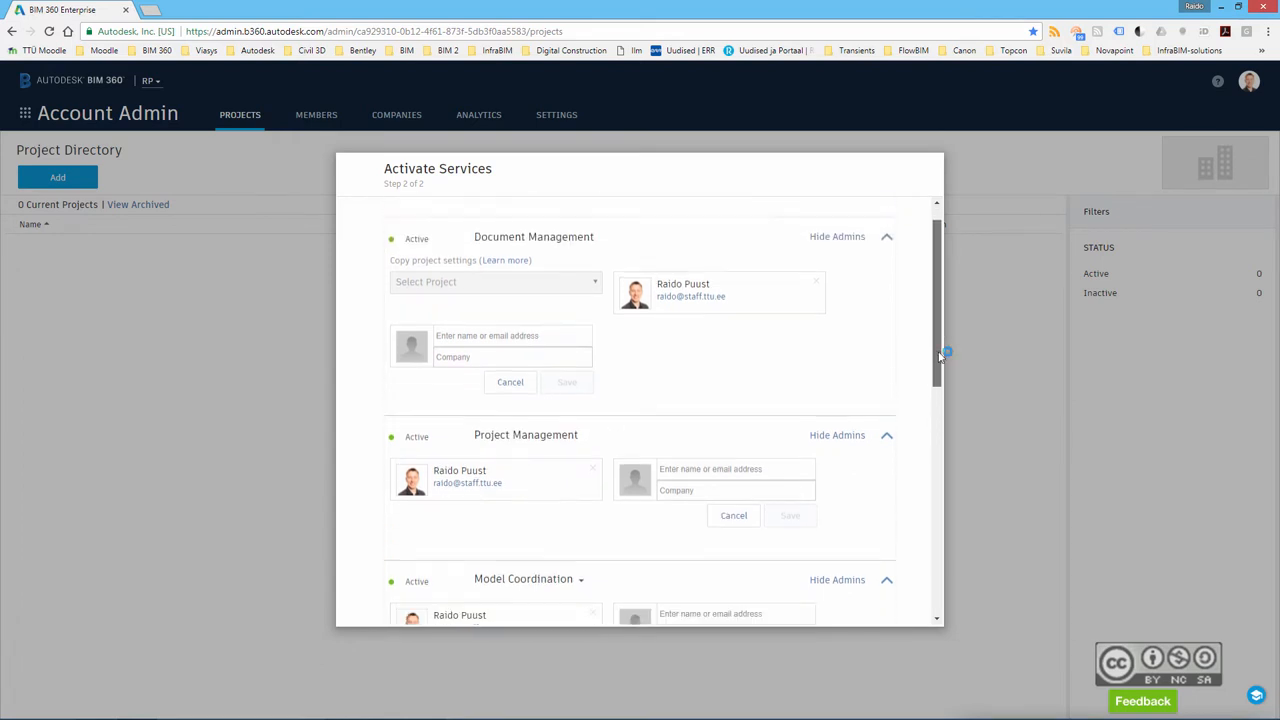
{"action": "scroll", "scroll_direction": "down", "scroll_amount": 3}
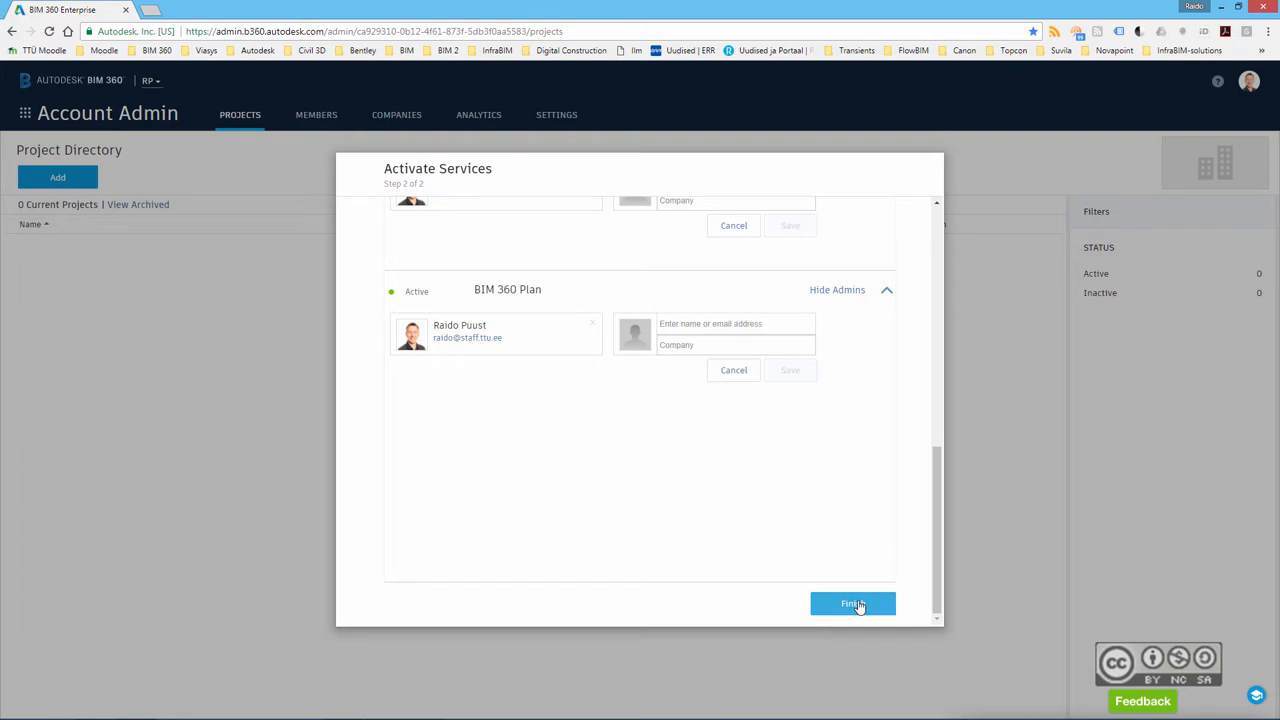
- Finish service activation, returning to the Project Directory with BIM-DEMO active
{"action": "left_click", "coordinate": [852, 604]}
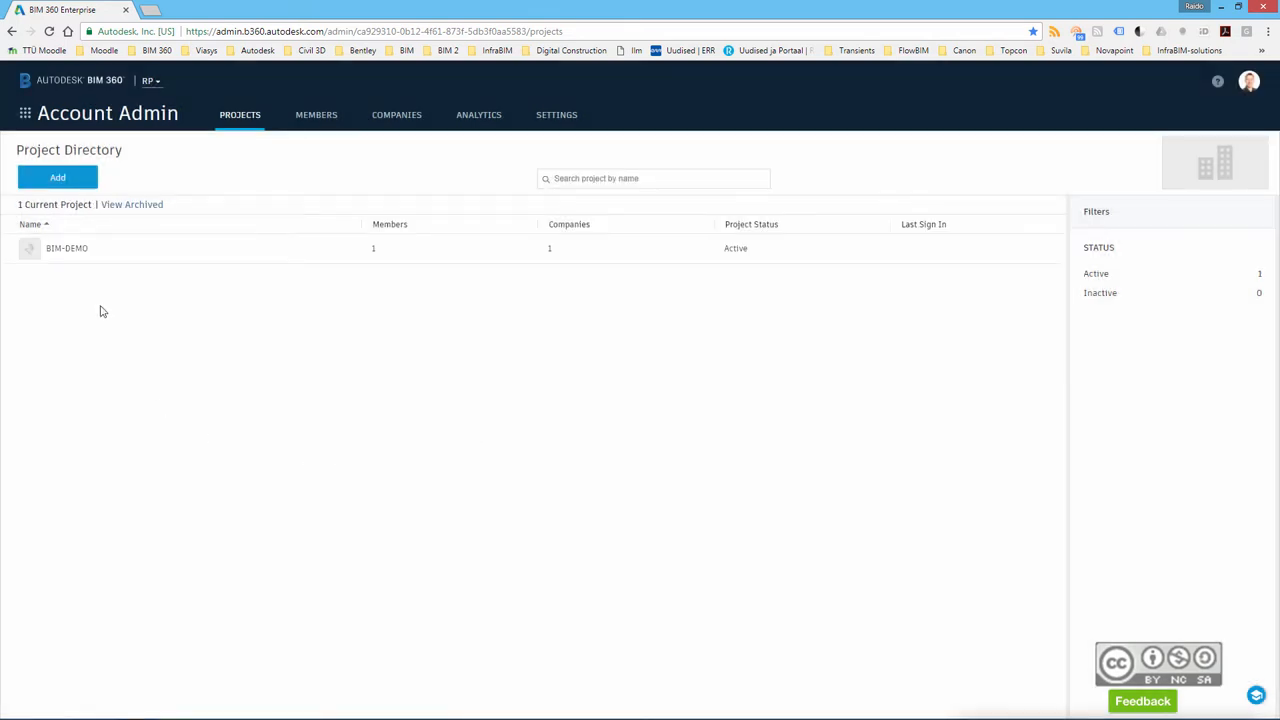
{"action": "mouse_move", "coordinate": [68, 248]}
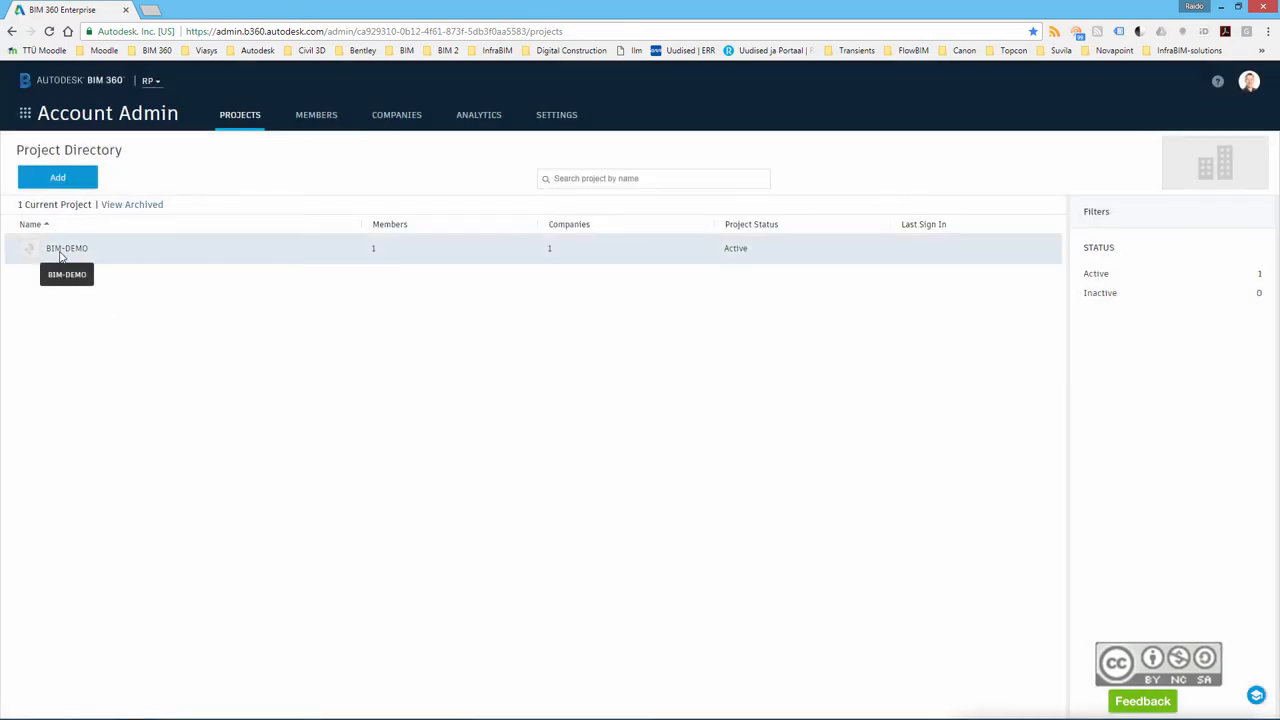
{"action": "mouse_move", "coordinate": [620, 508]}
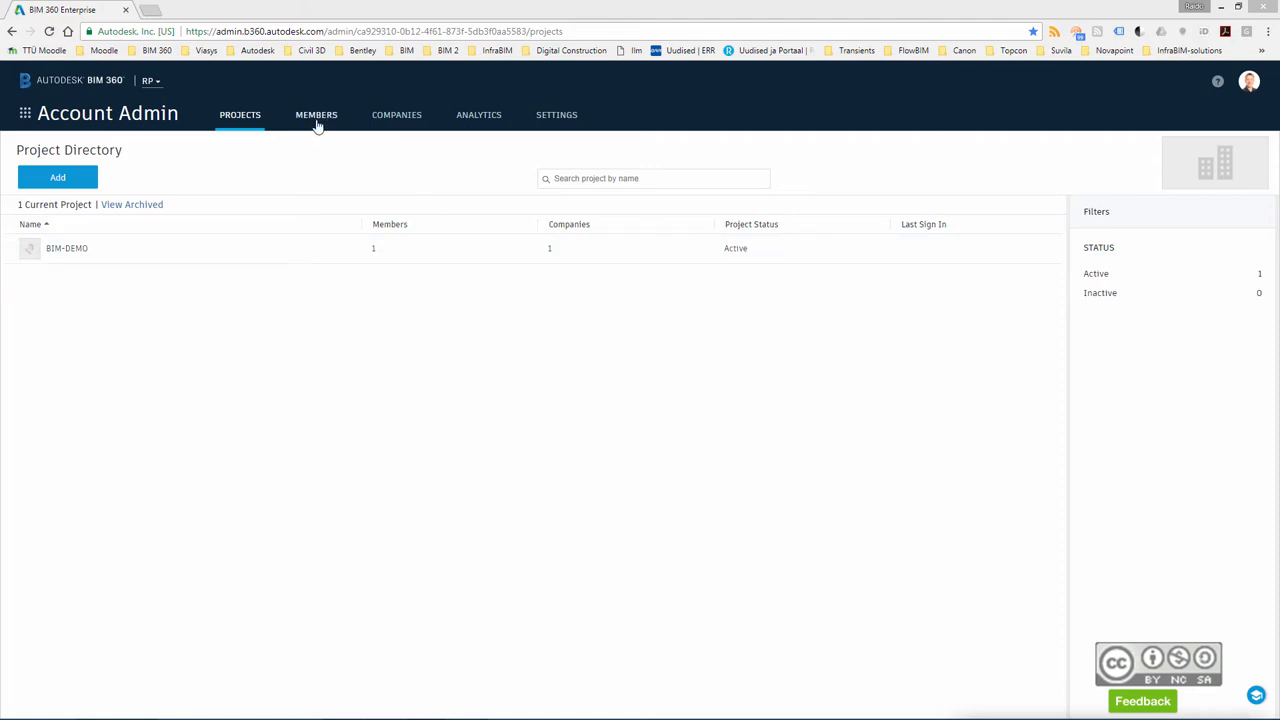
- Show the Member Directory, now listing both members as active
{"action": "left_click", "coordinate": [316, 114]}
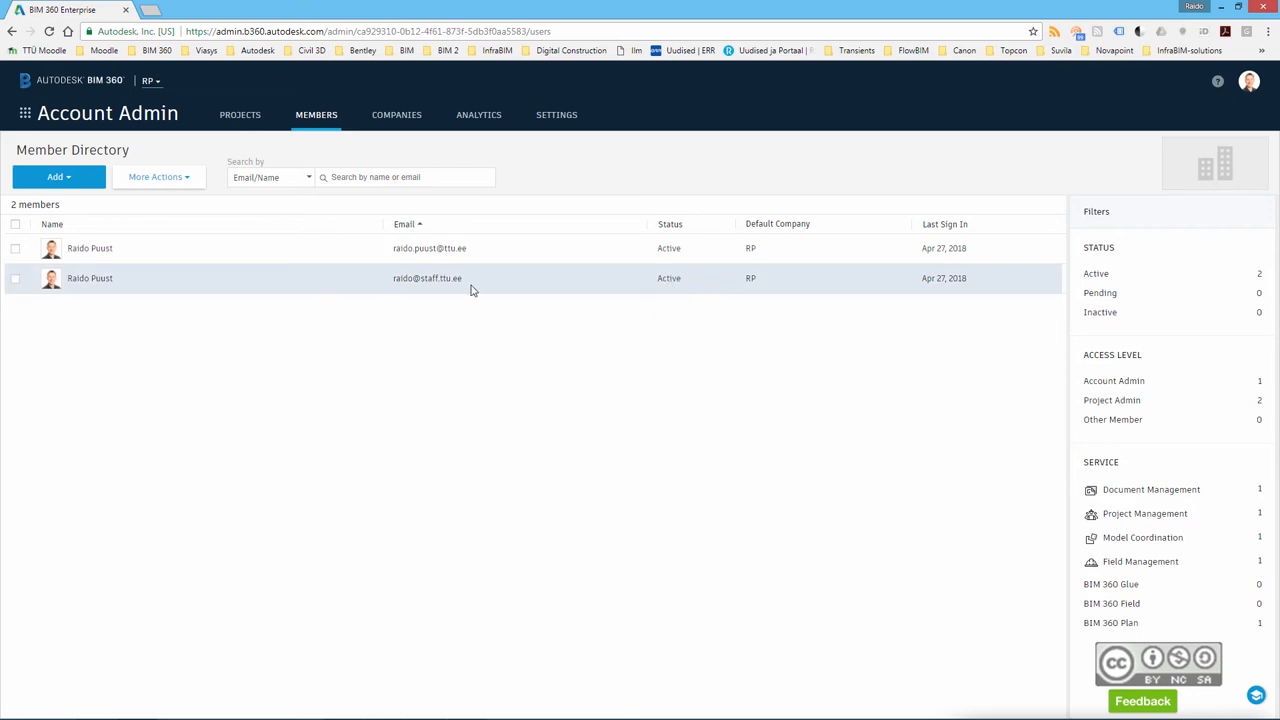
{"action": "mouse_move", "coordinate": [204, 298]}
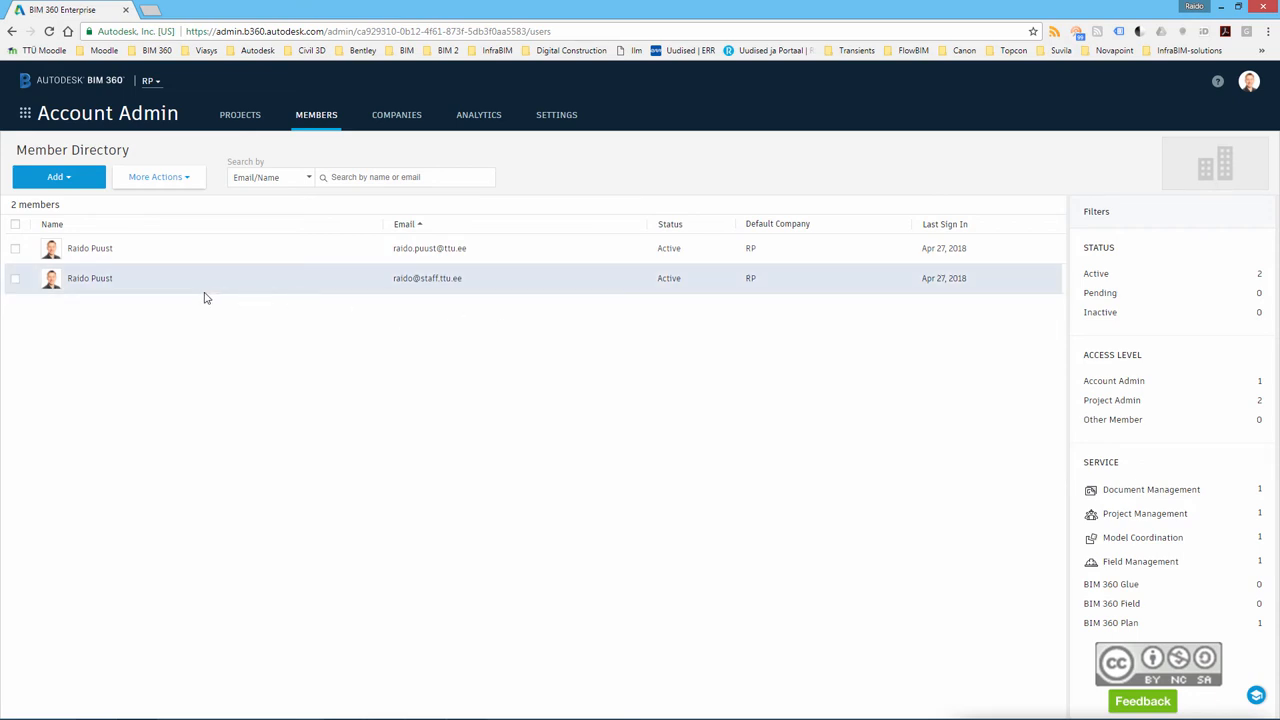